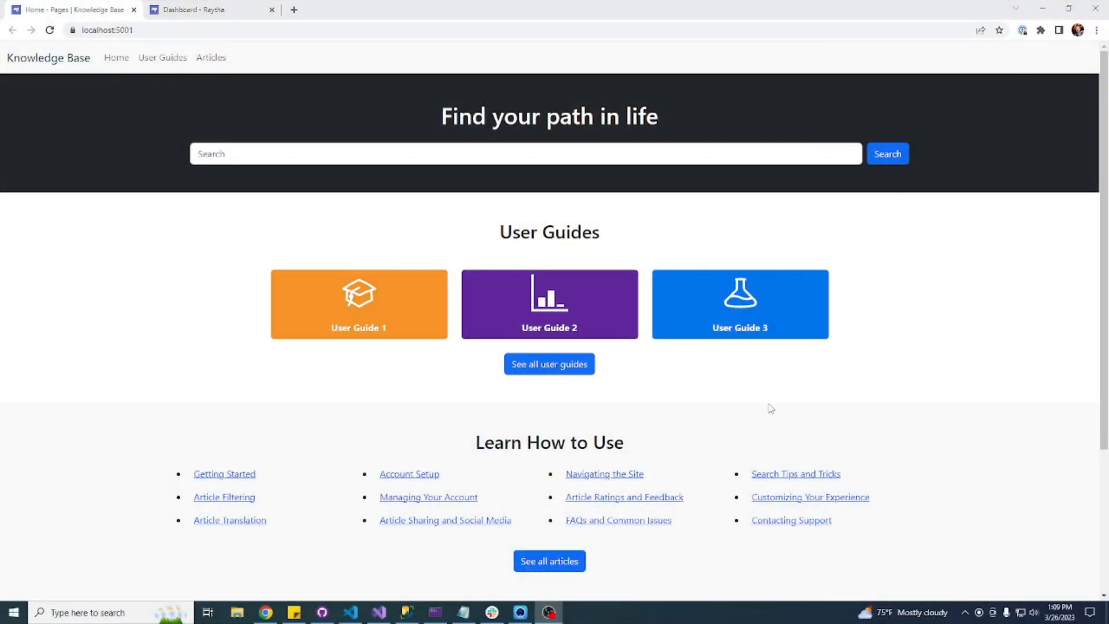
mouse_move(177, 305)
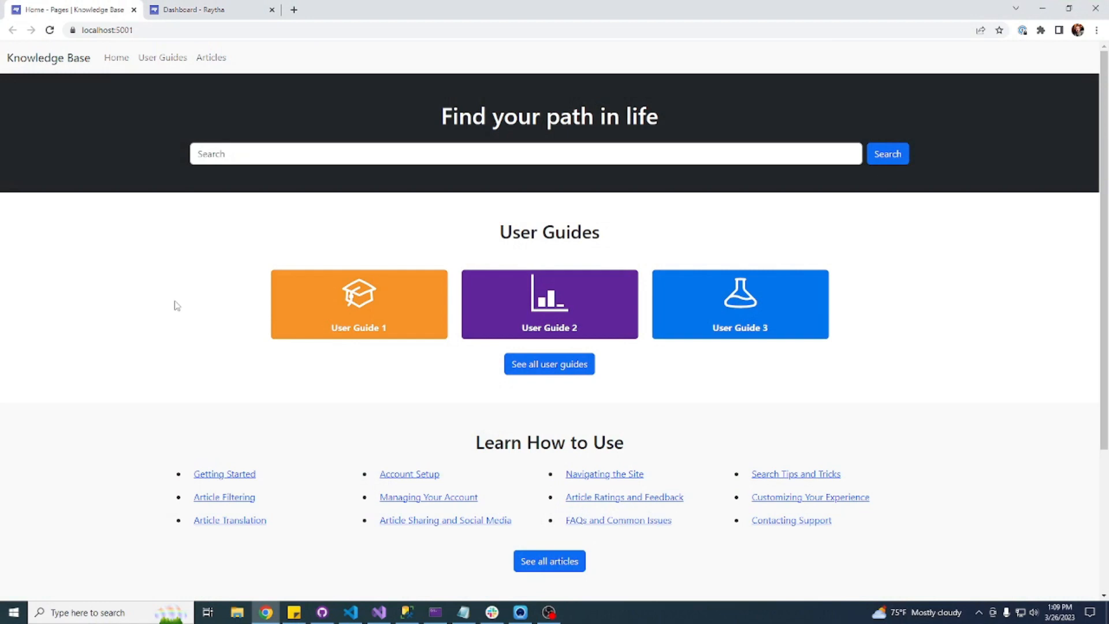
mouse_move(226, 311)
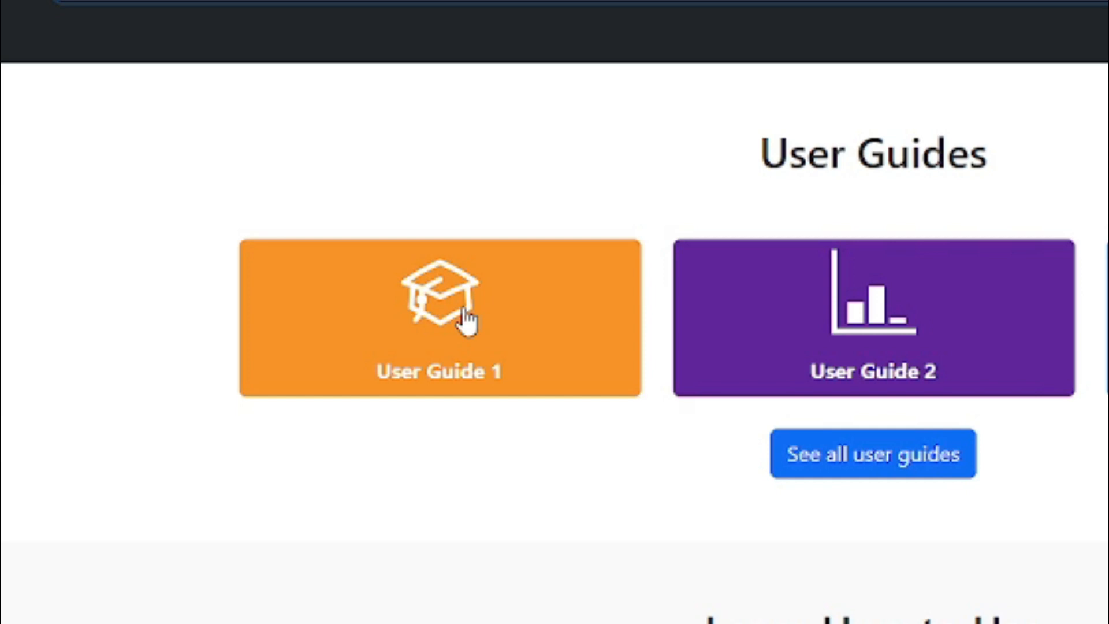
mouse_move(736, 314)
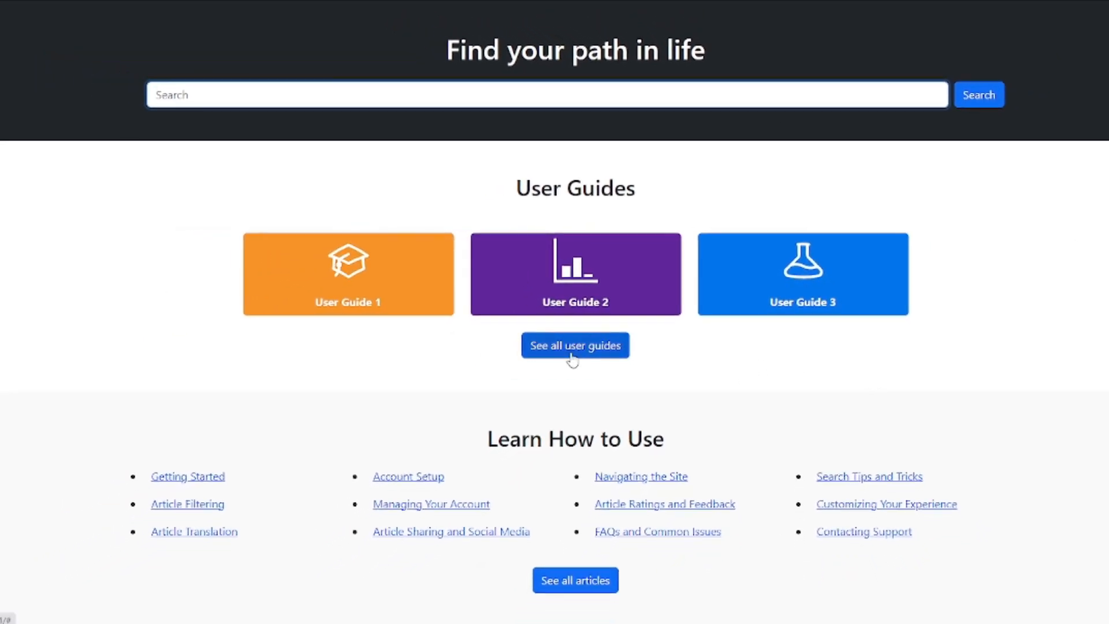
Search the knowledge base for 'password', returning the single reset-password article.
scroll(down, 3)
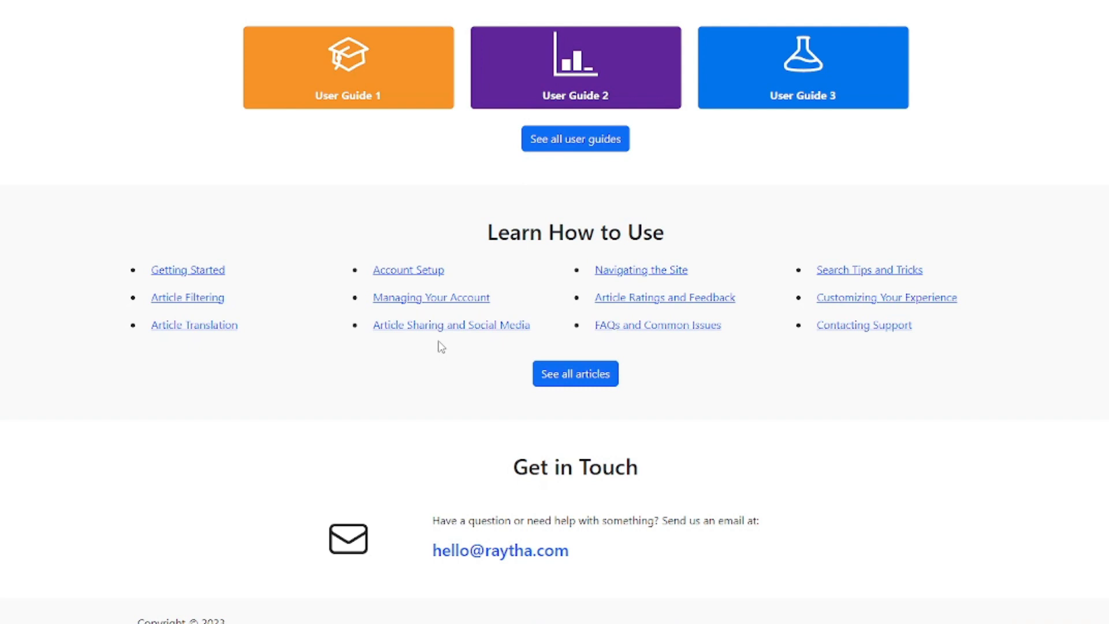
mouse_move(472, 347)
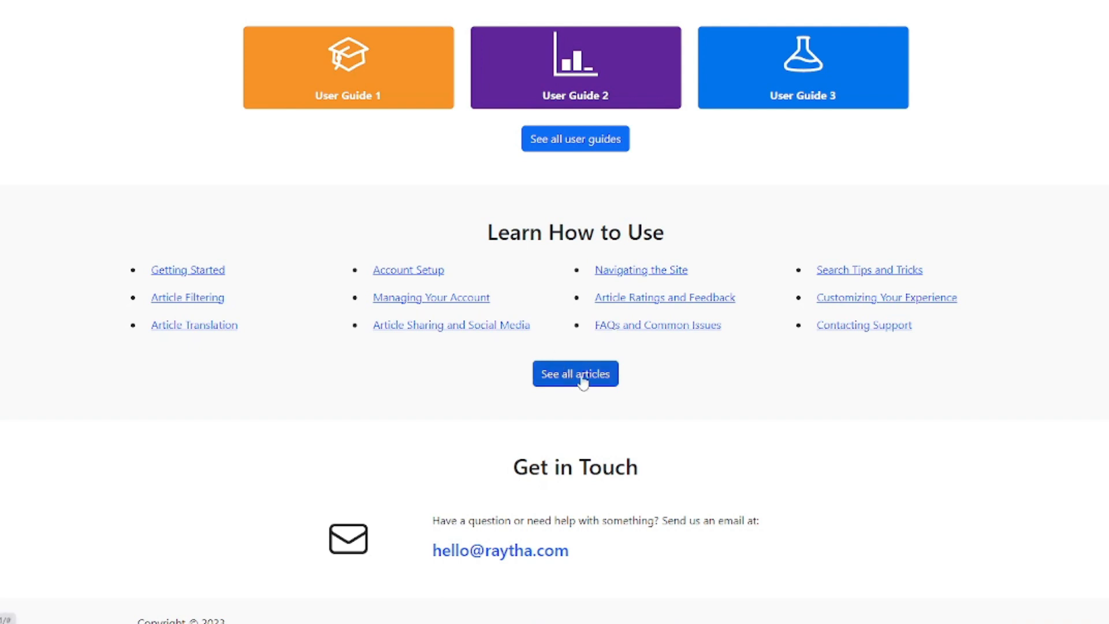
scroll(down, 3)
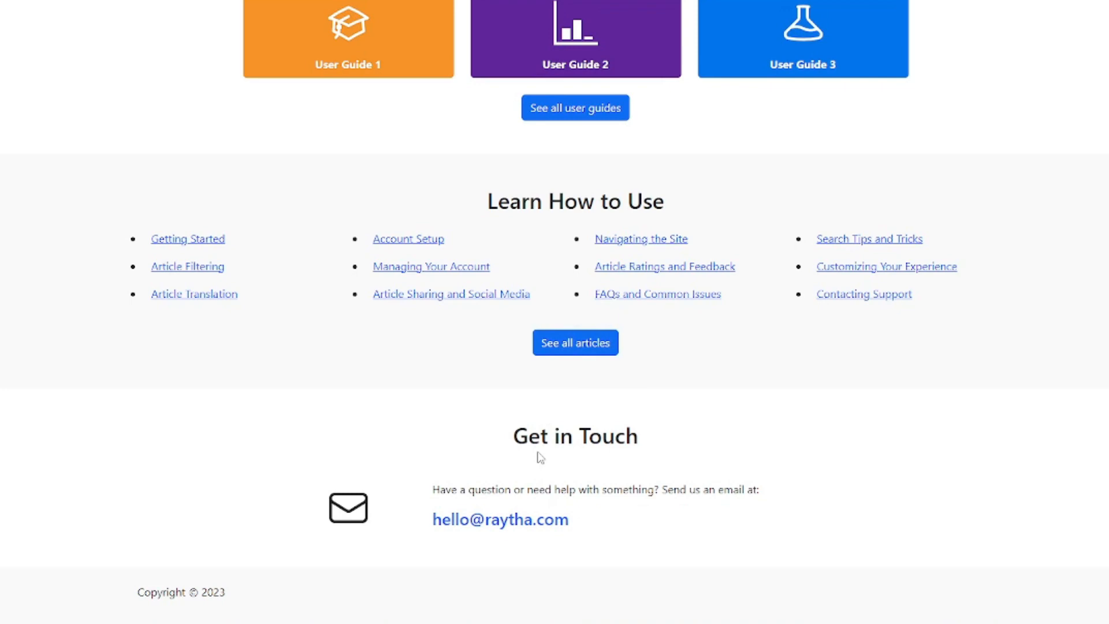
scroll(up, 3)
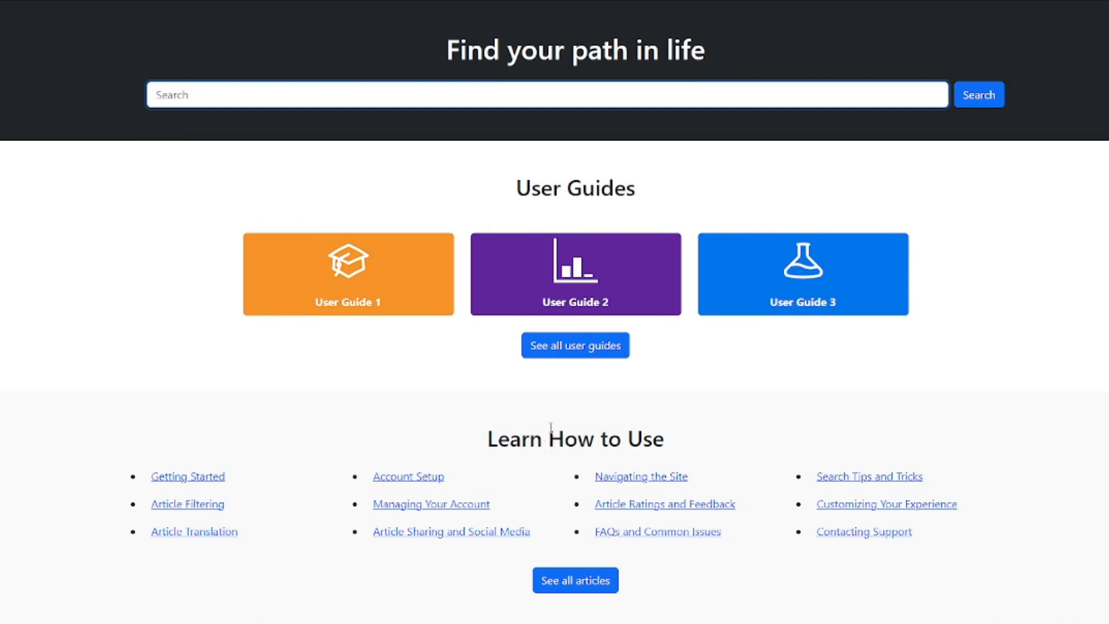
mouse_move(562, 405)
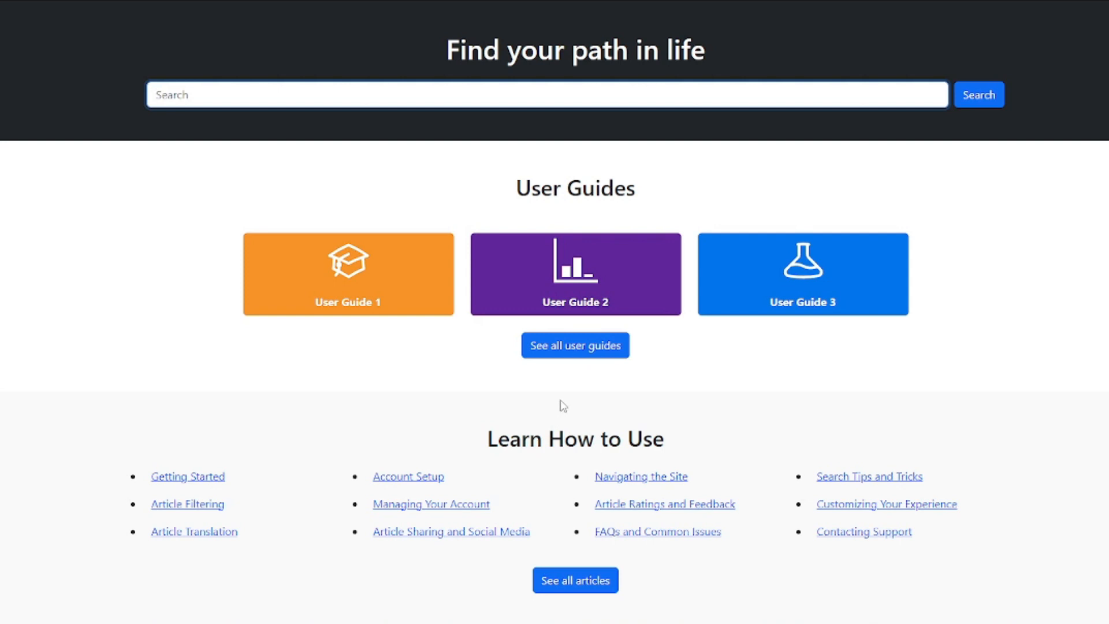
click(496, 94)
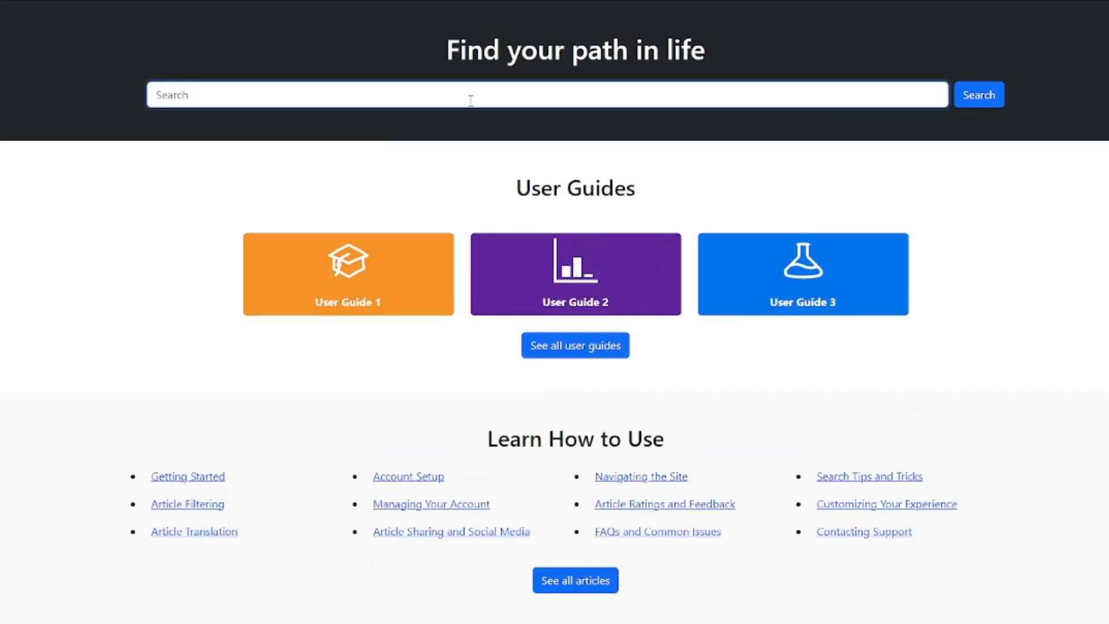
text(password)
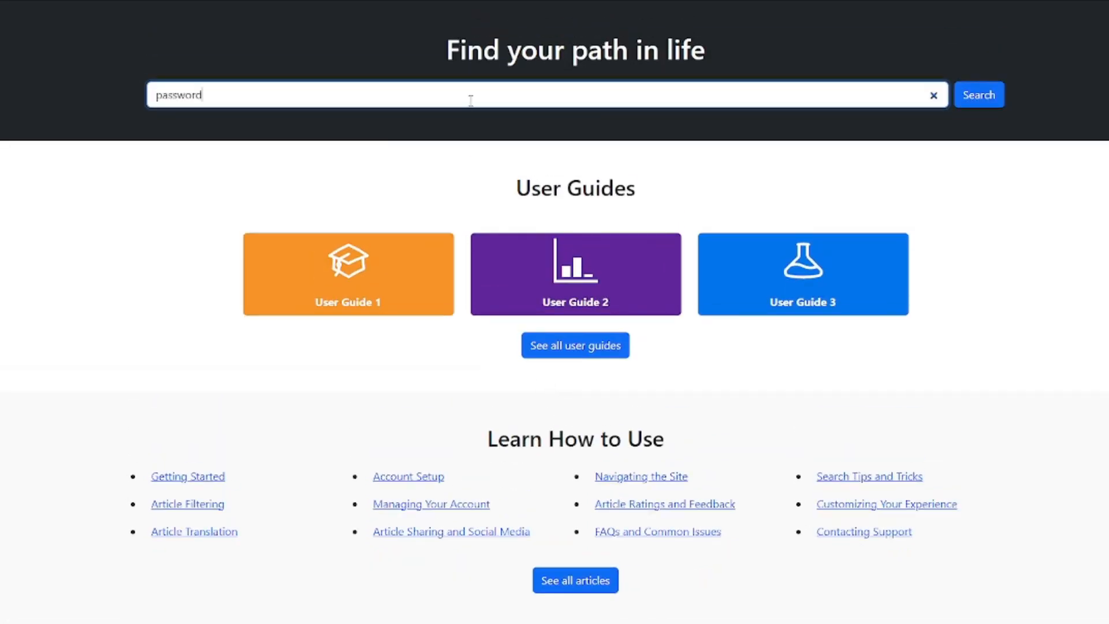
click(979, 93)
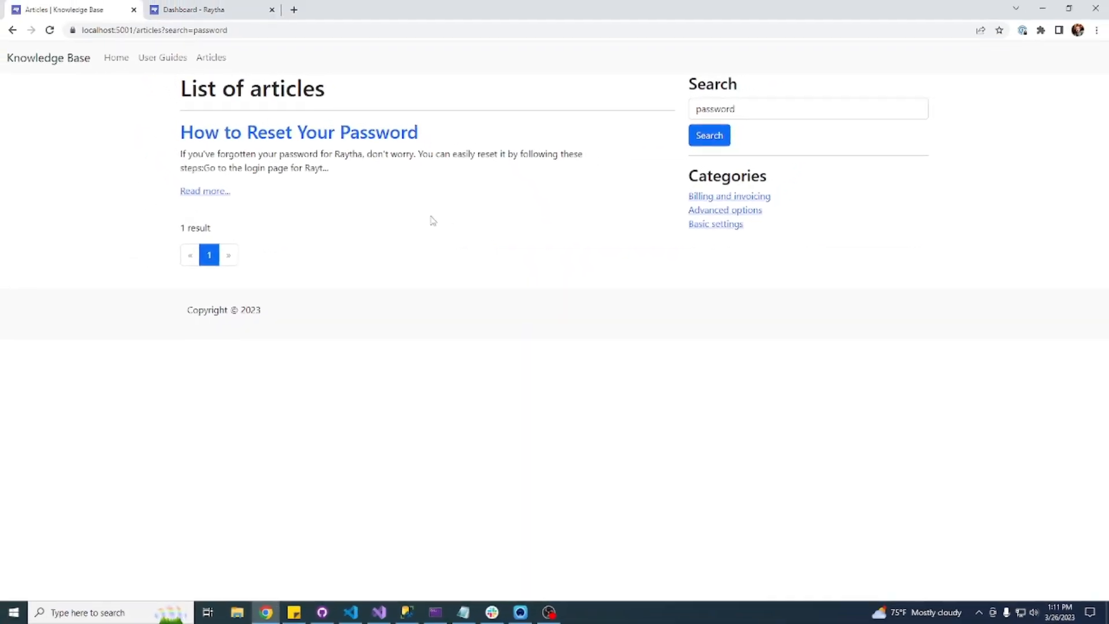
Navigate via Home and User Guides back to the unfiltered Articles list of three articles.
click(115, 58)
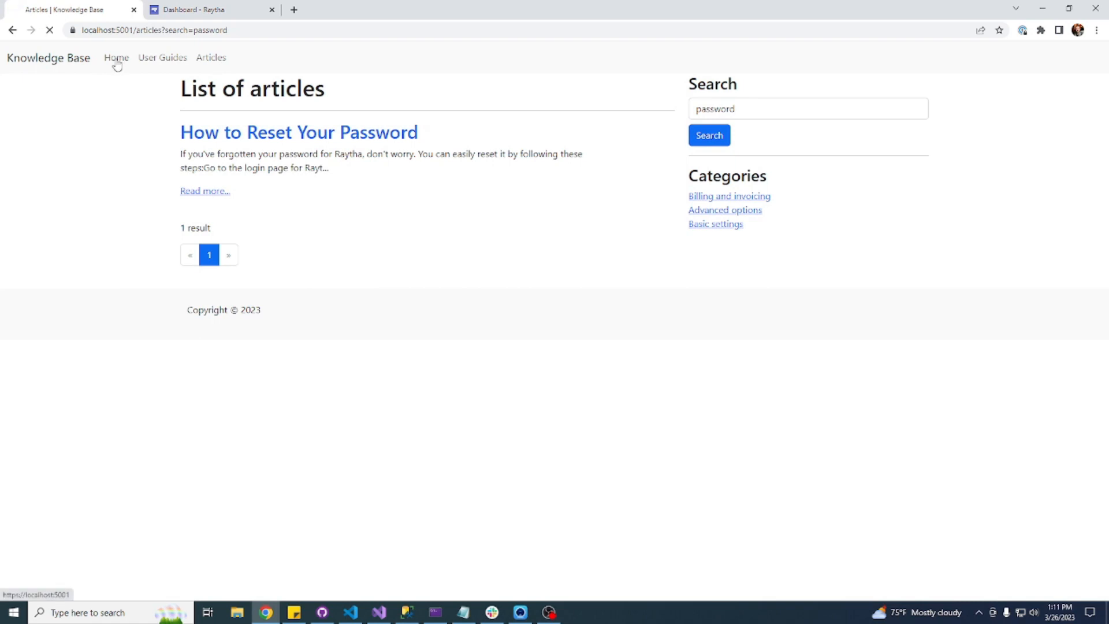
click(211, 58)
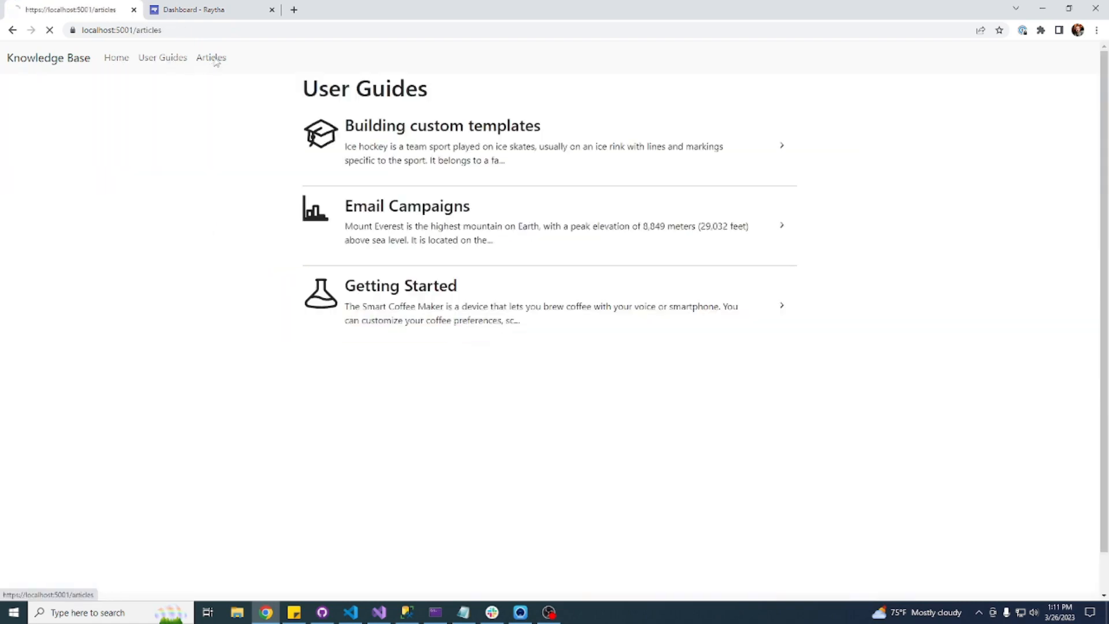
click(211, 58)
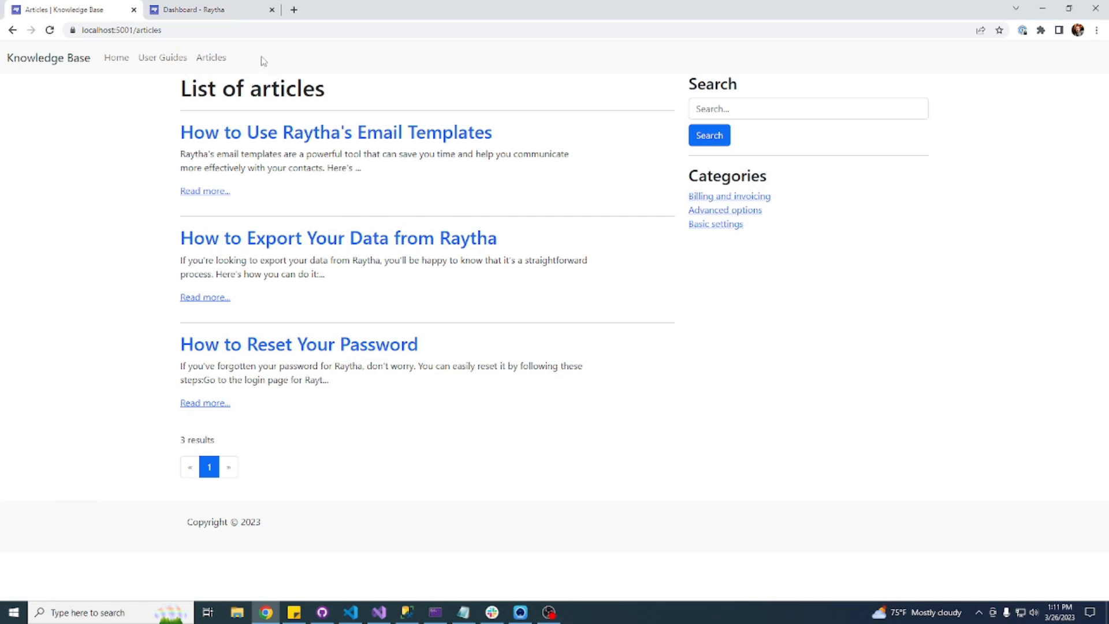
Filter articles by the Building custom templates guide, showing only the email templates how-to.
click(115, 58)
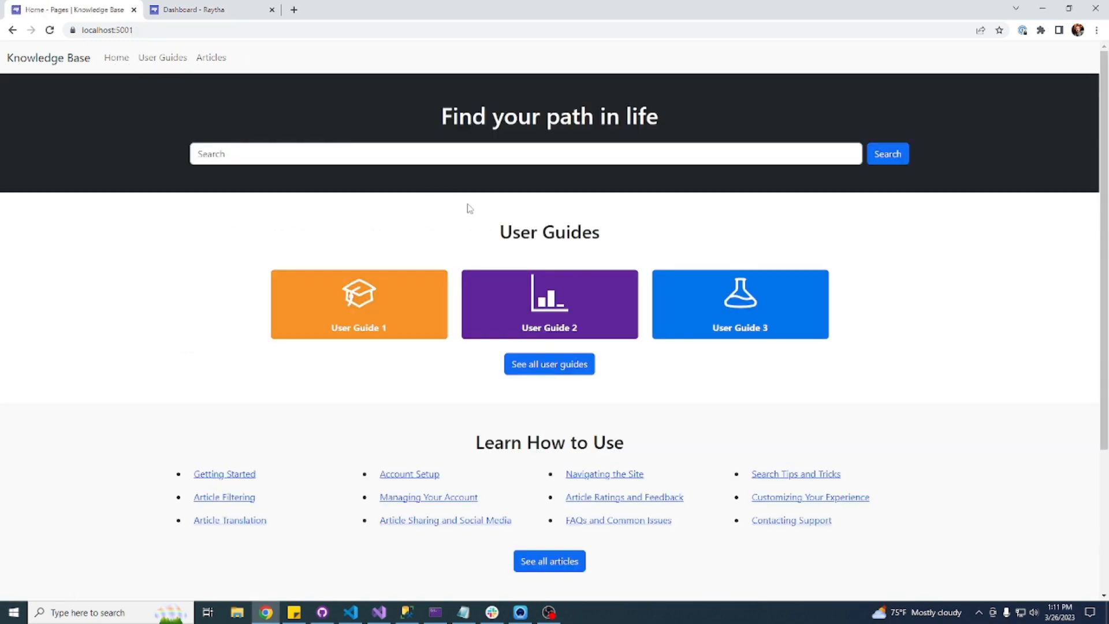
mouse_move(188, 73)
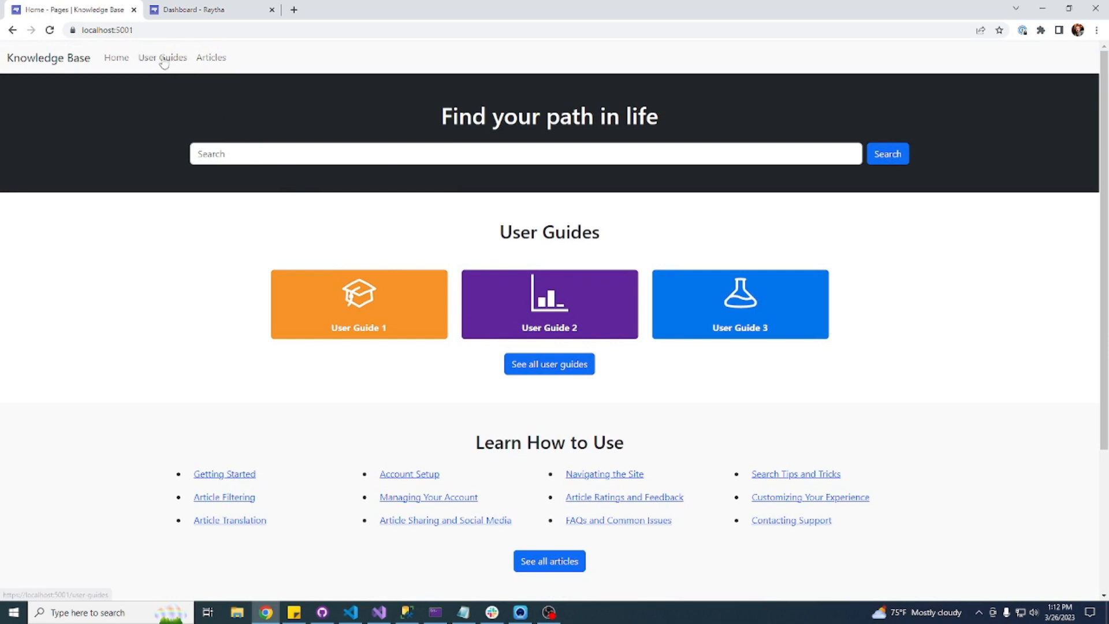
click(162, 57)
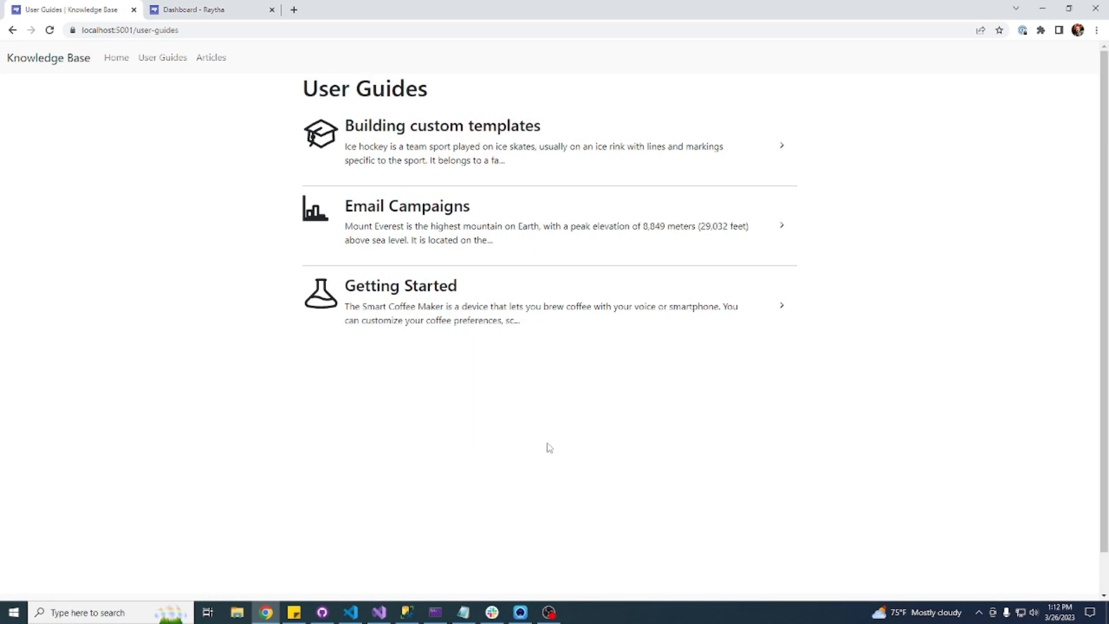
mouse_move(505, 152)
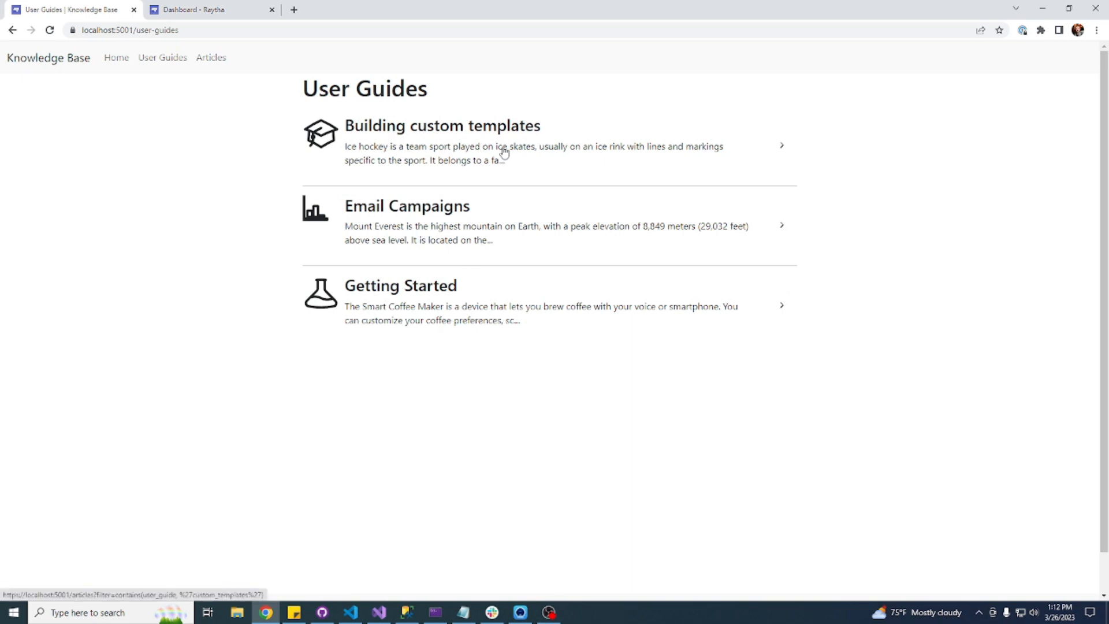
mouse_move(573, 146)
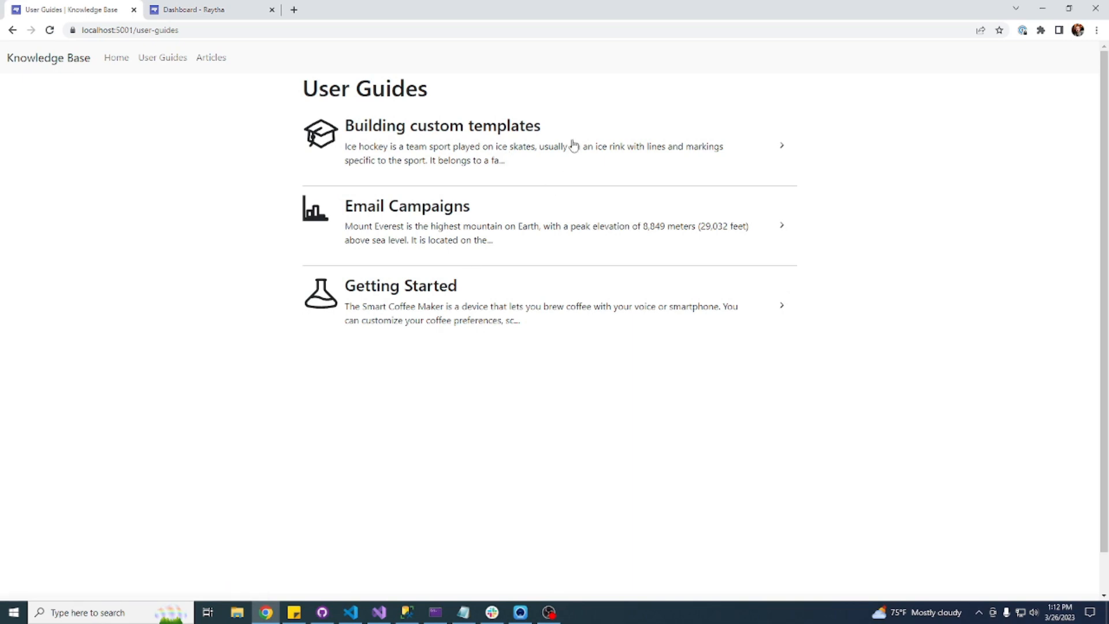
mouse_move(547, 149)
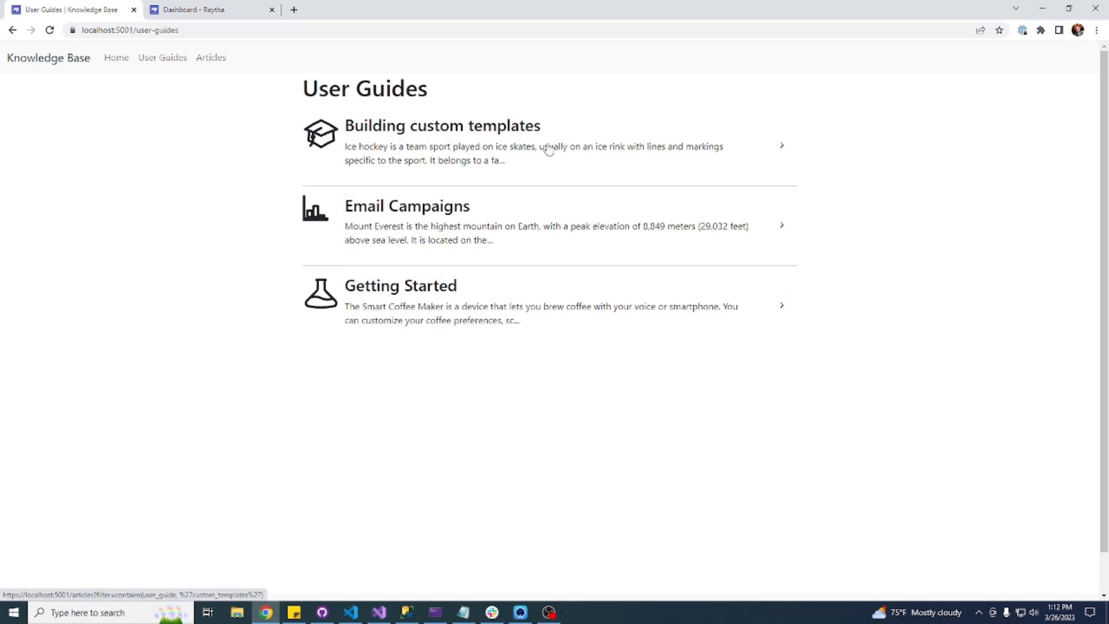
mouse_move(607, 227)
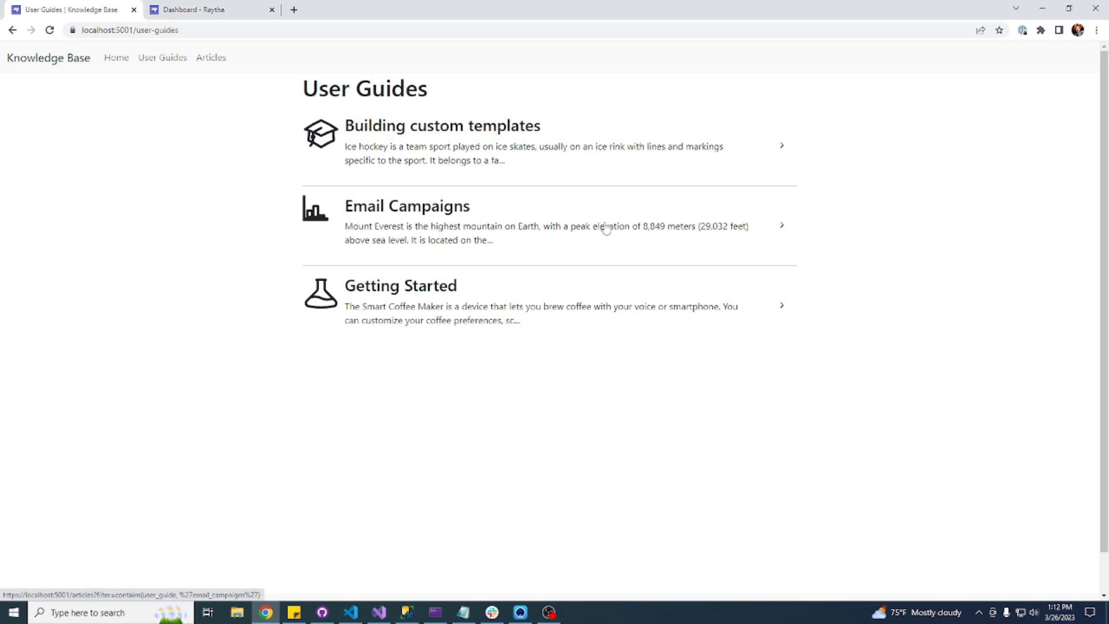
click(442, 126)
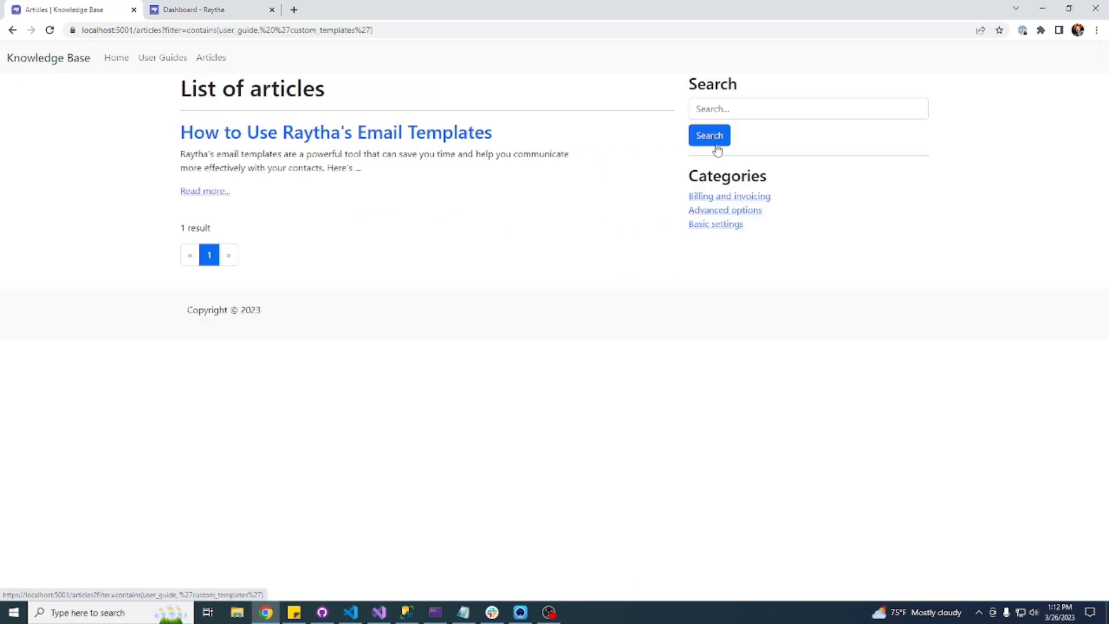
mouse_move(521, 178)
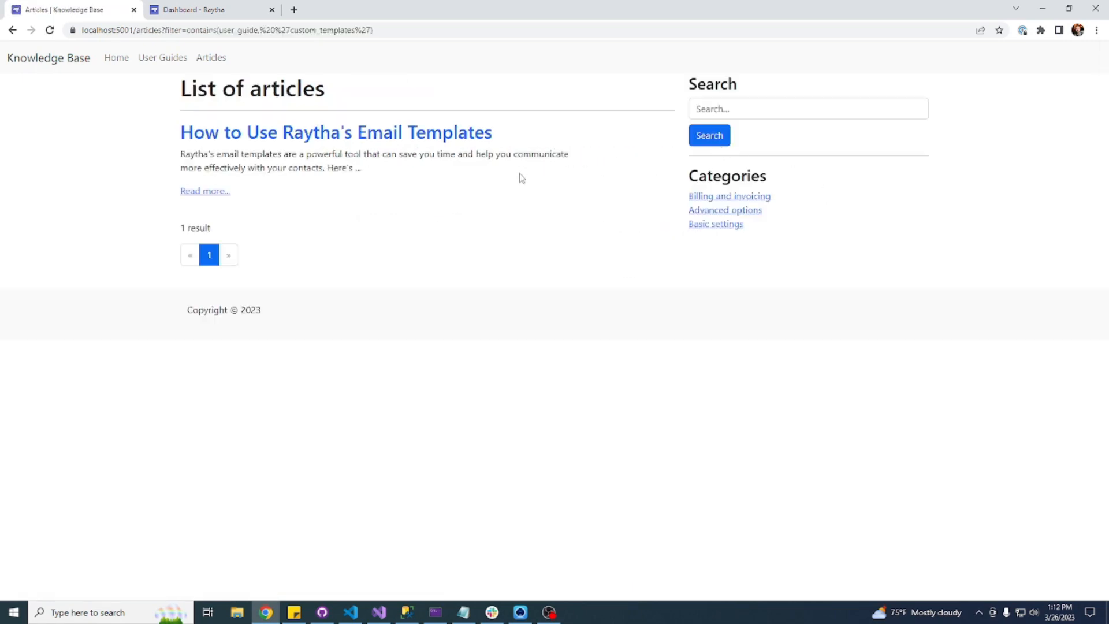
mouse_move(525, 174)
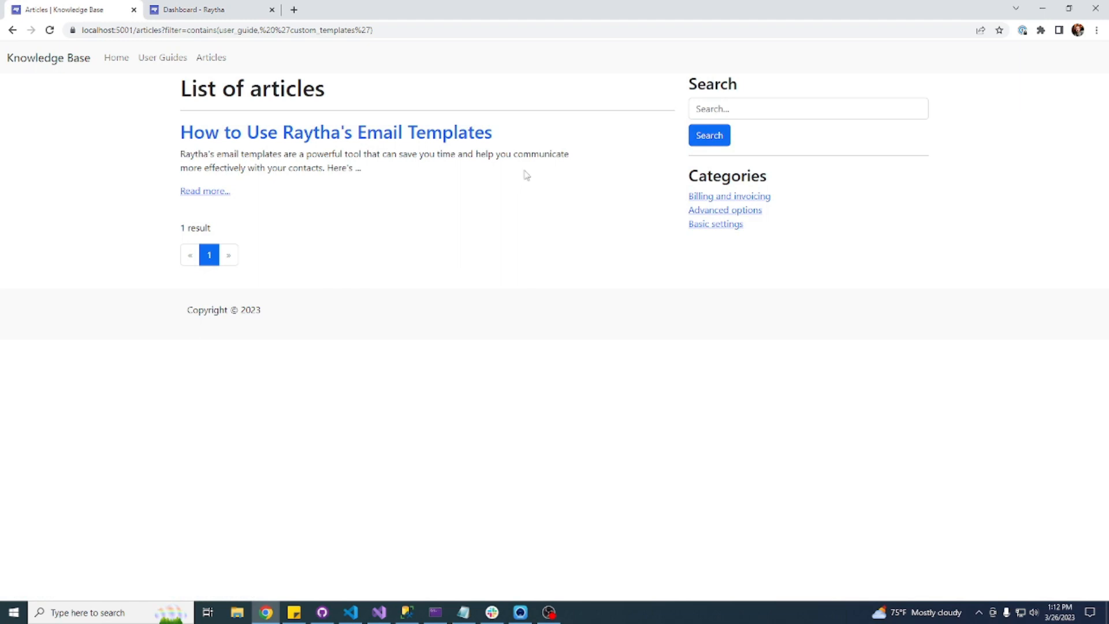
mouse_move(379, 137)
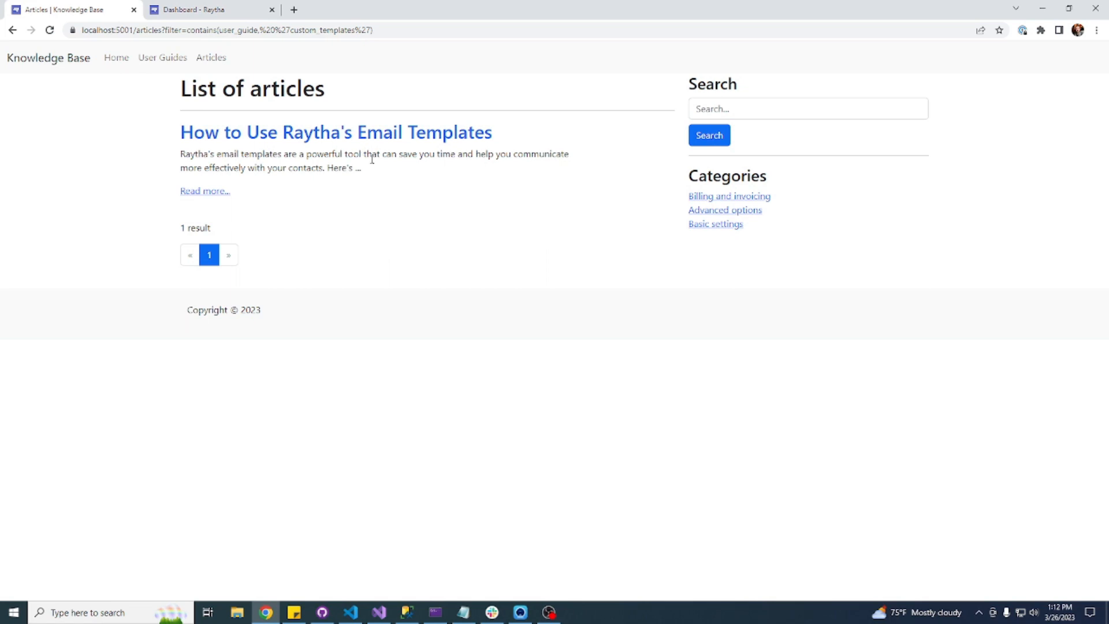
mouse_move(161, 58)
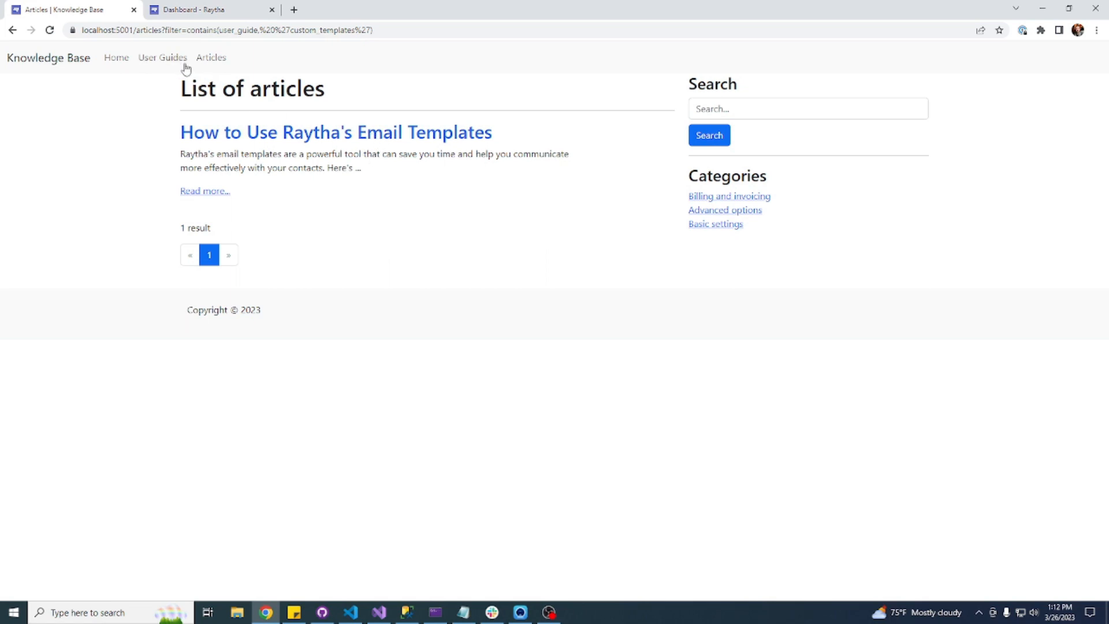
click(162, 58)
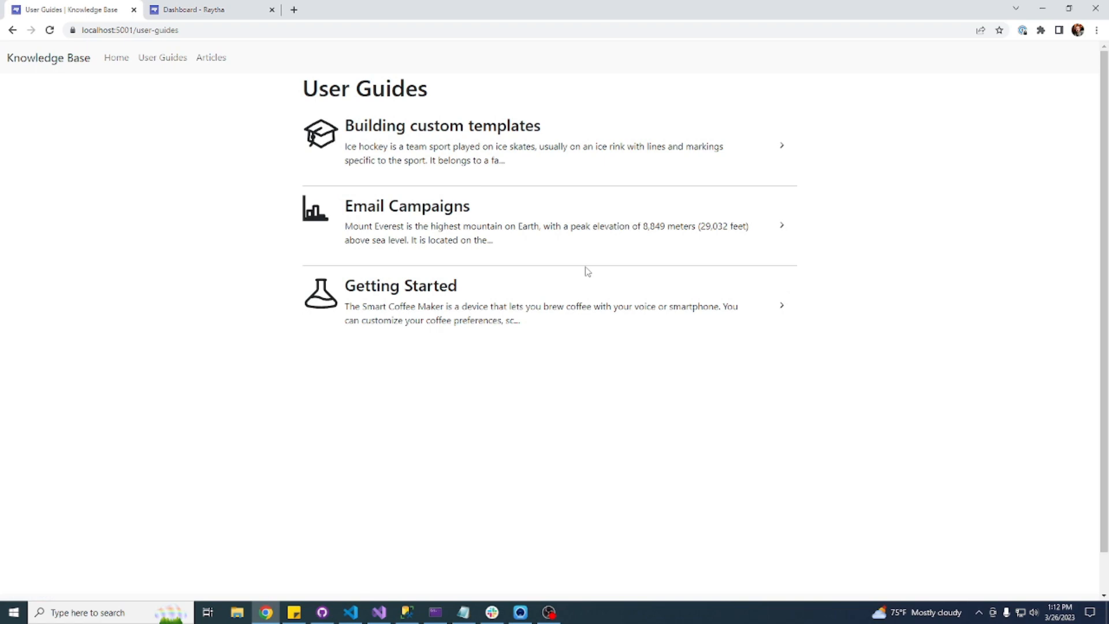
mouse_move(532, 249)
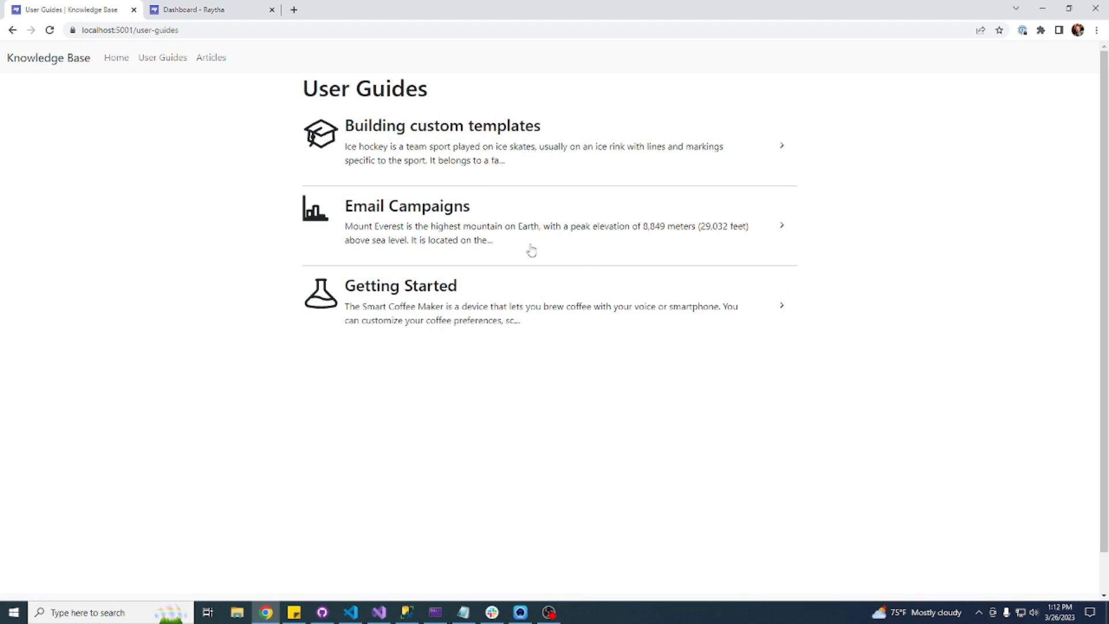
click(116, 57)
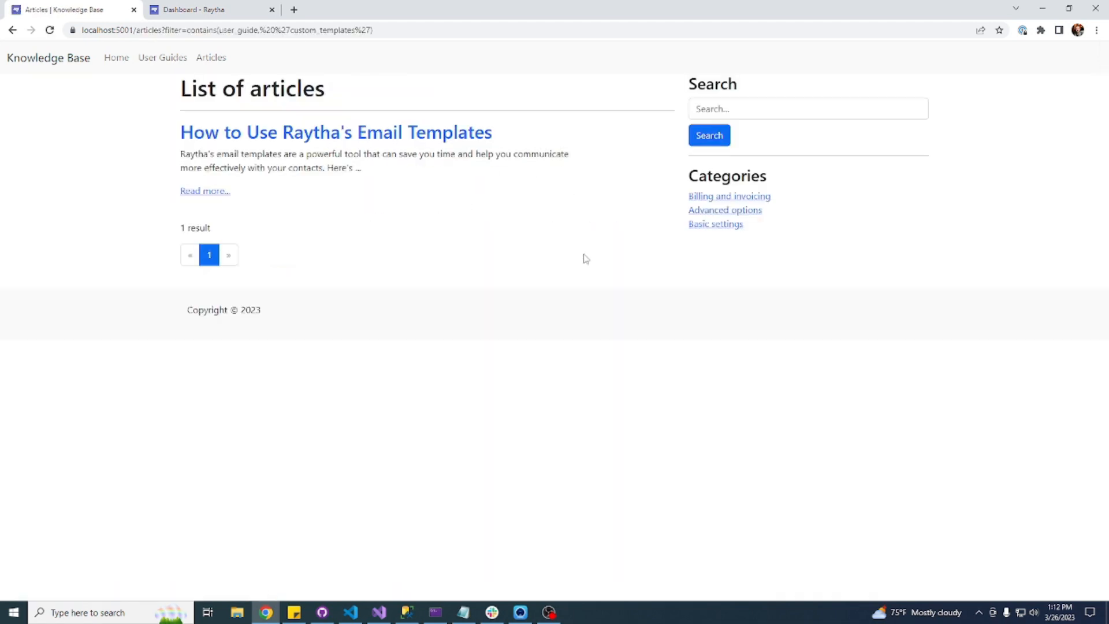
mouse_move(414, 247)
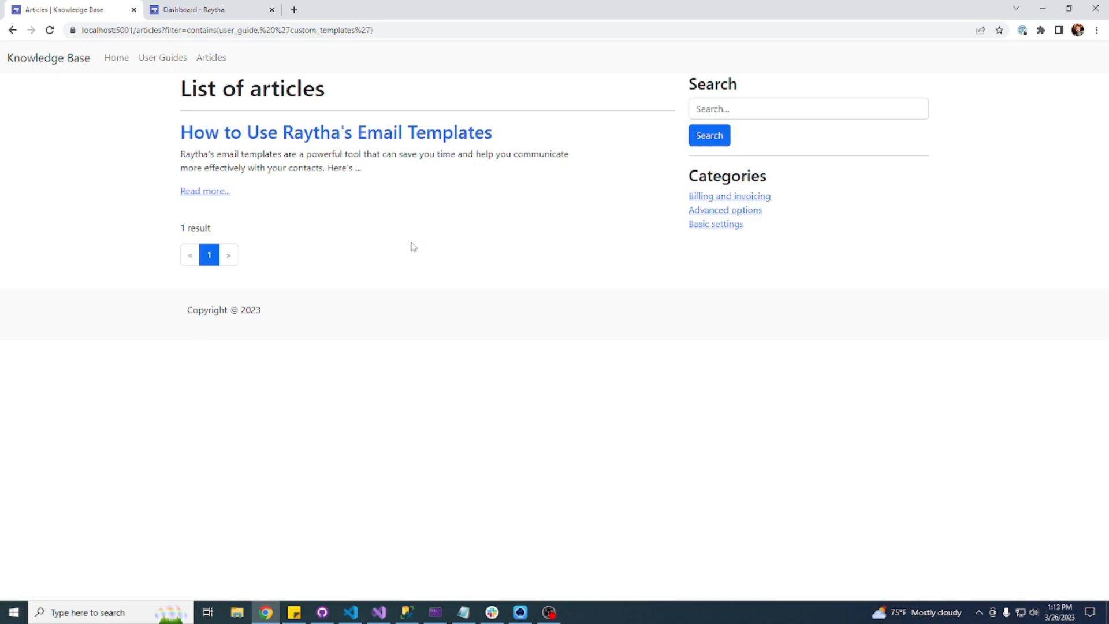
mouse_move(219, 67)
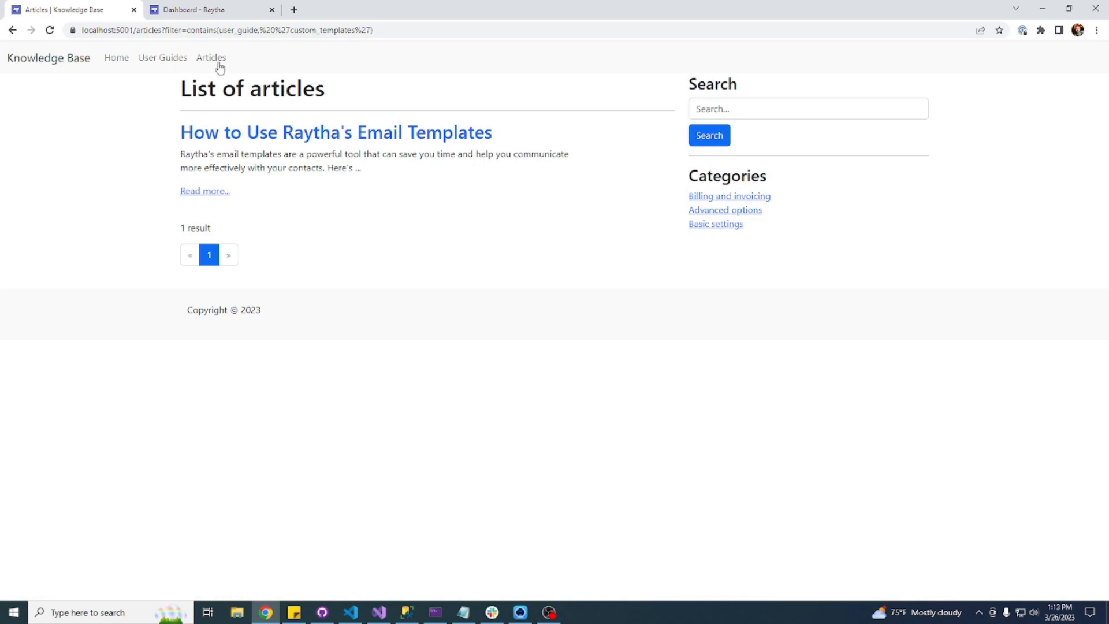
Search the articles list for 'pass', narrowing it to How to Reset Your Password.
click(210, 58)
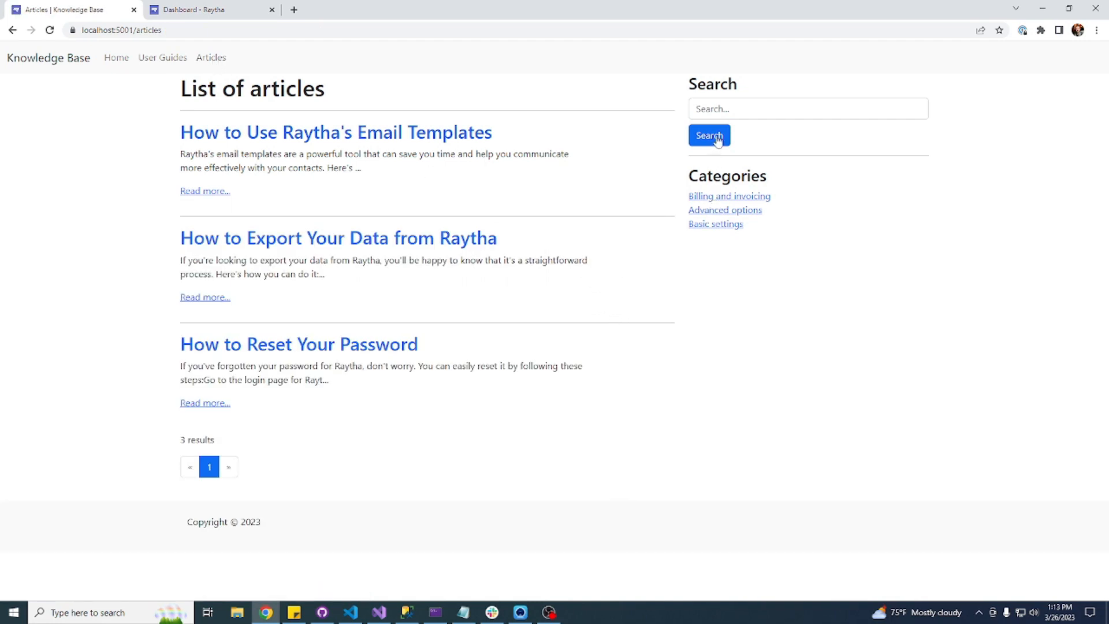
mouse_move(728, 239)
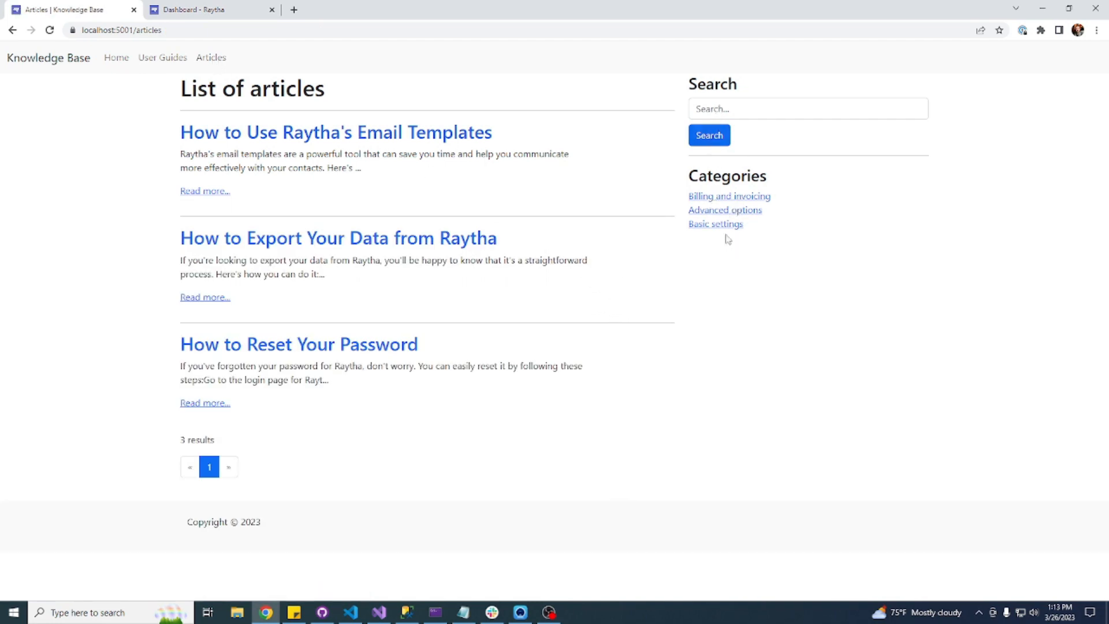
mouse_move(715, 224)
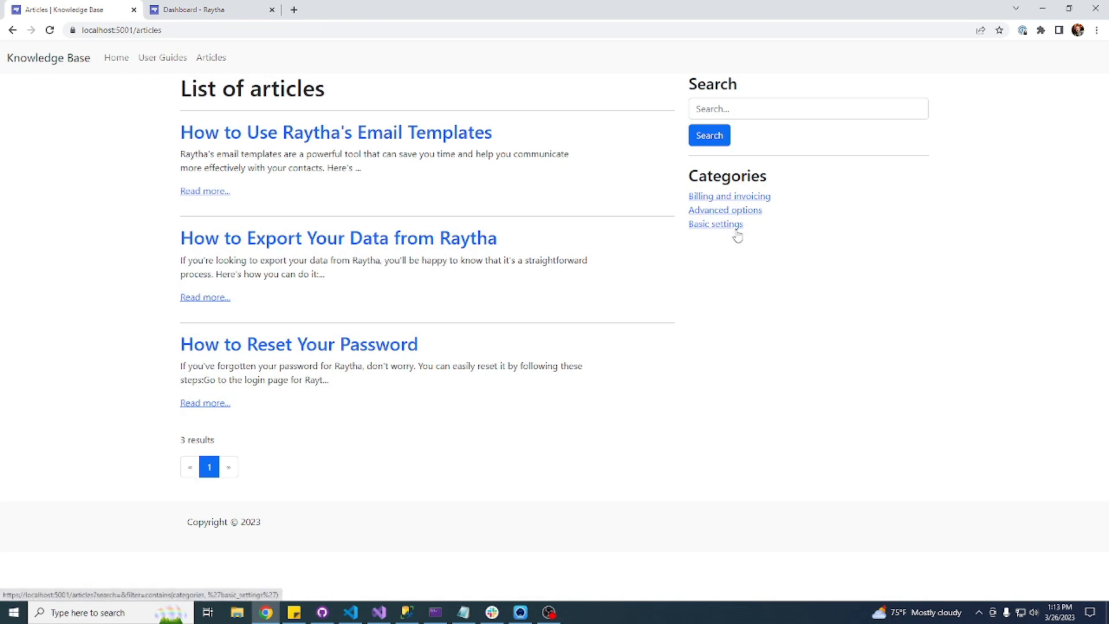
click(807, 109)
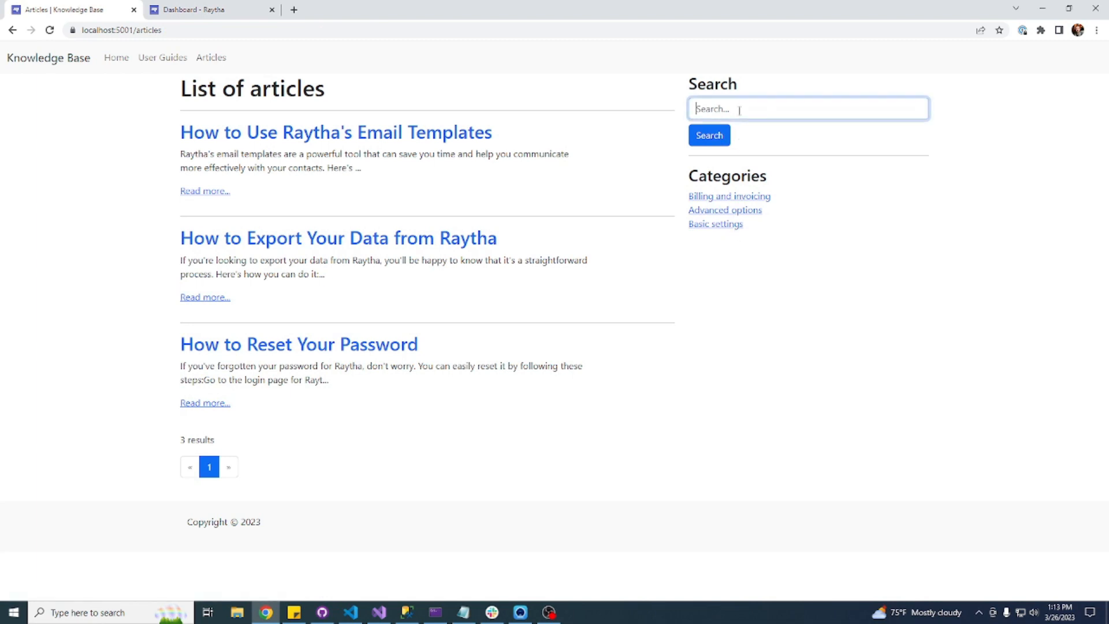
text(p)
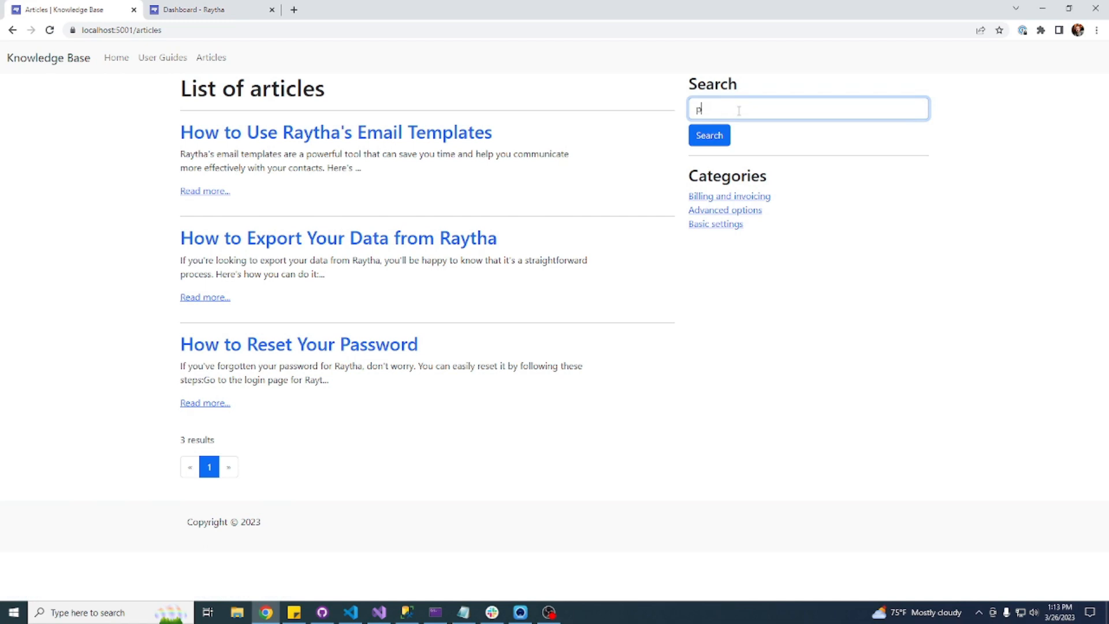
click(708, 136)
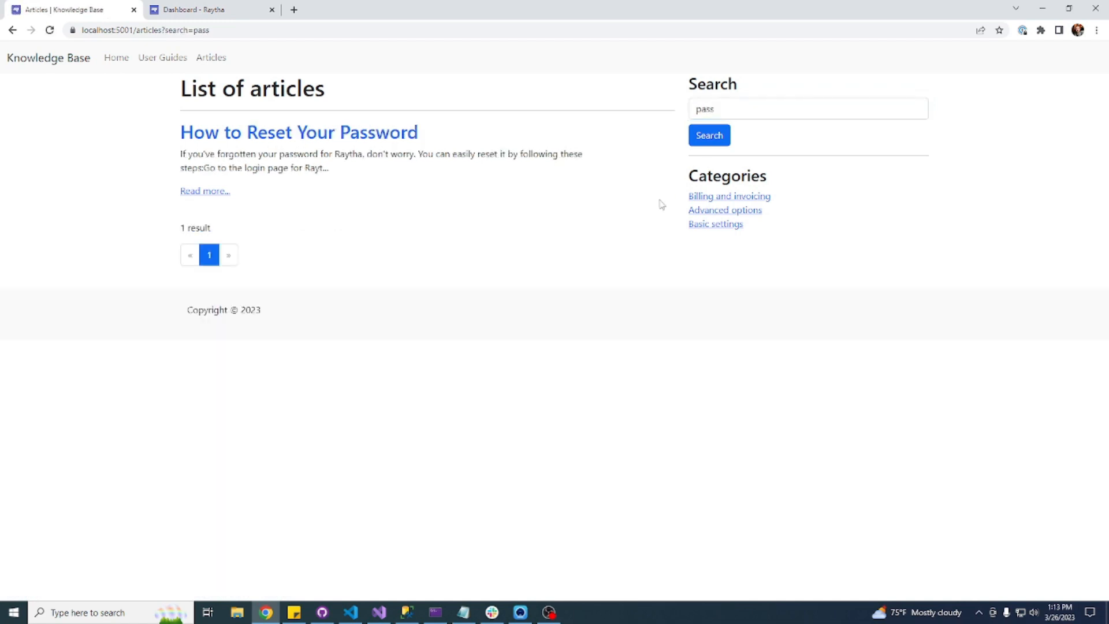
click(807, 108)
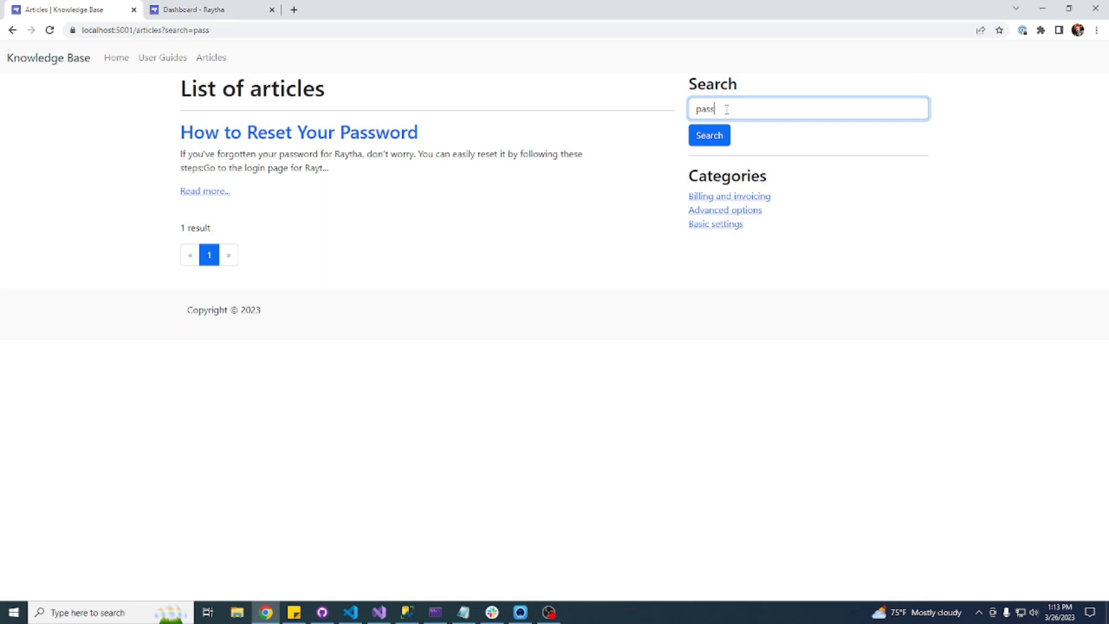
mouse_move(162, 57)
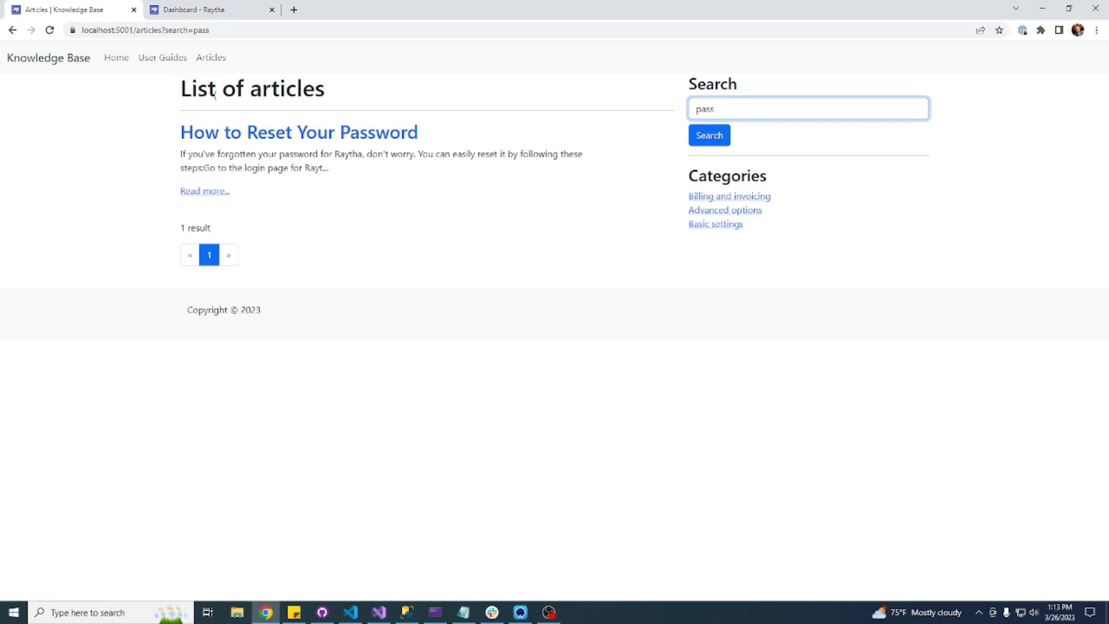
mouse_move(247, 133)
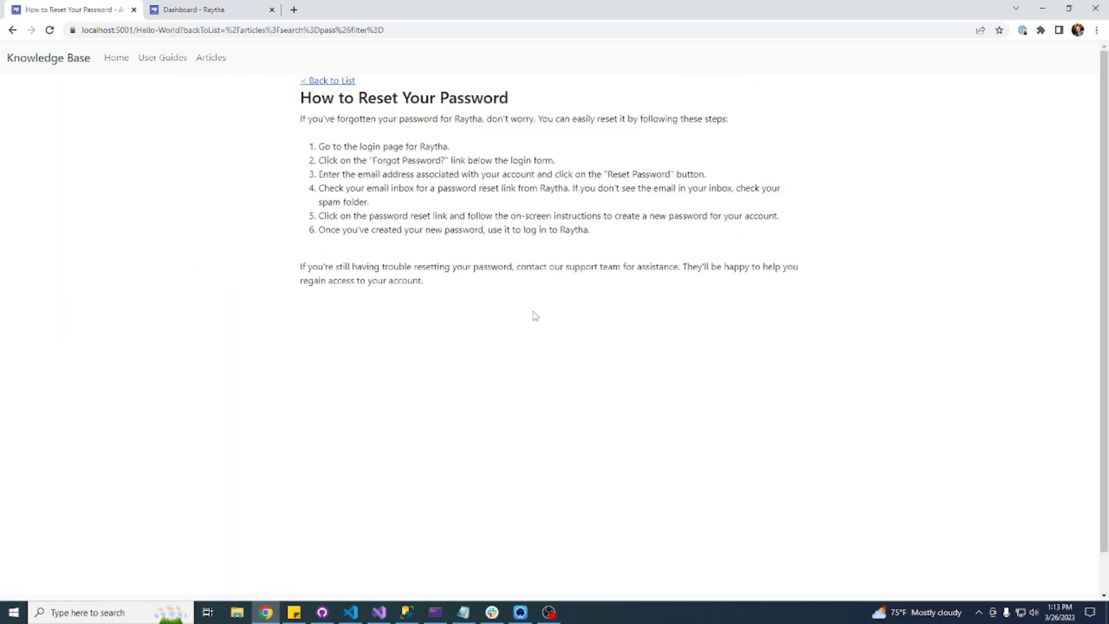
mouse_move(367, 94)
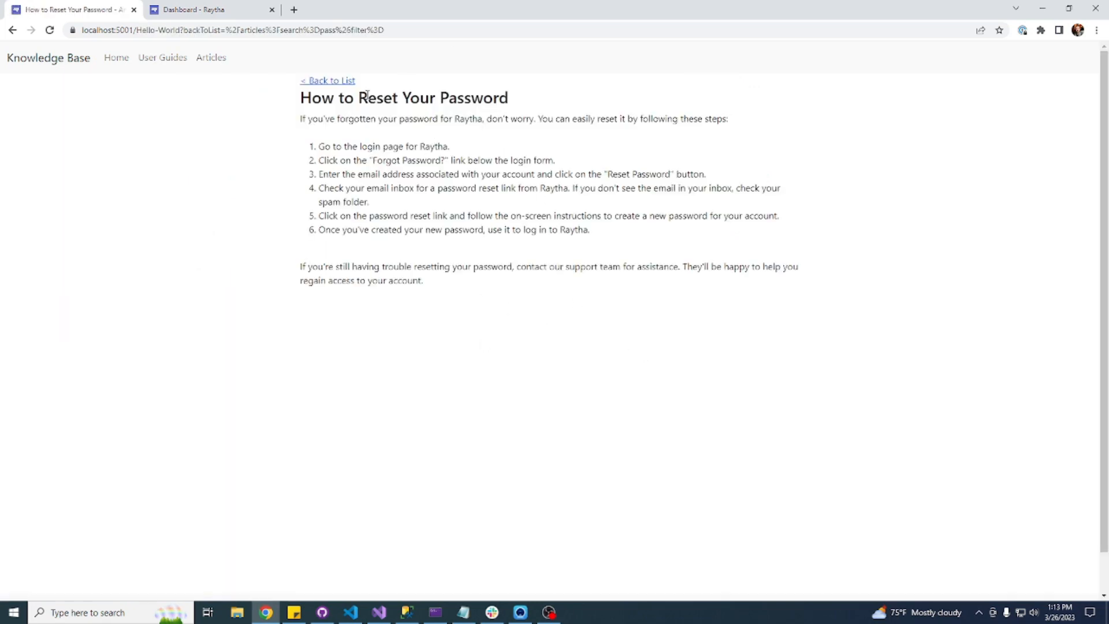
mouse_move(115, 58)
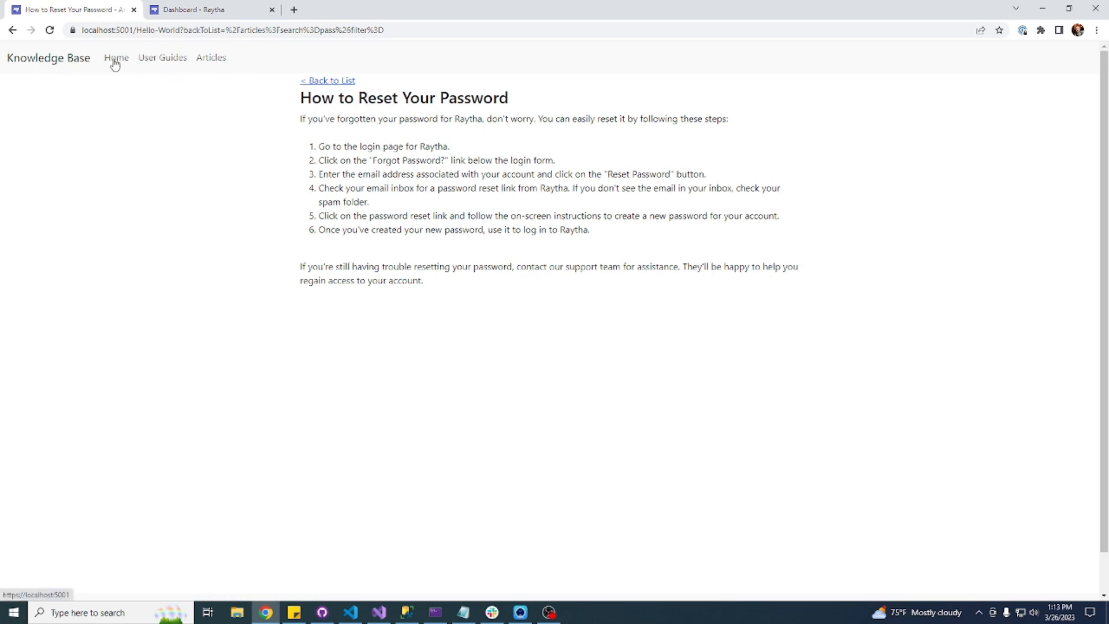
View the How to Reset Your Password article and return to the filtered list.
click(327, 79)
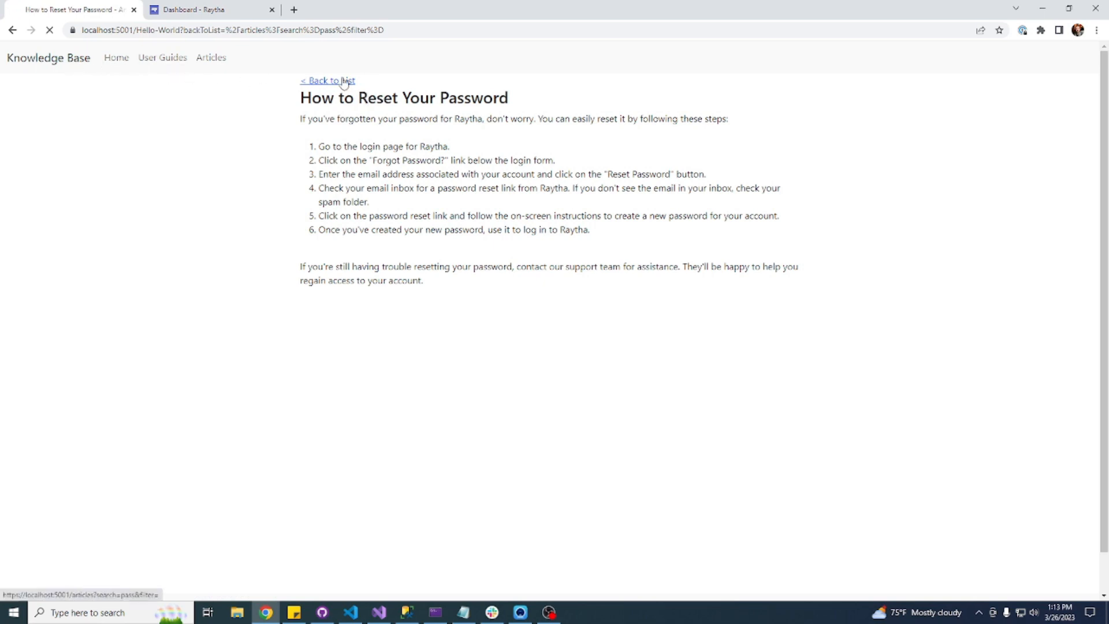
click(327, 80)
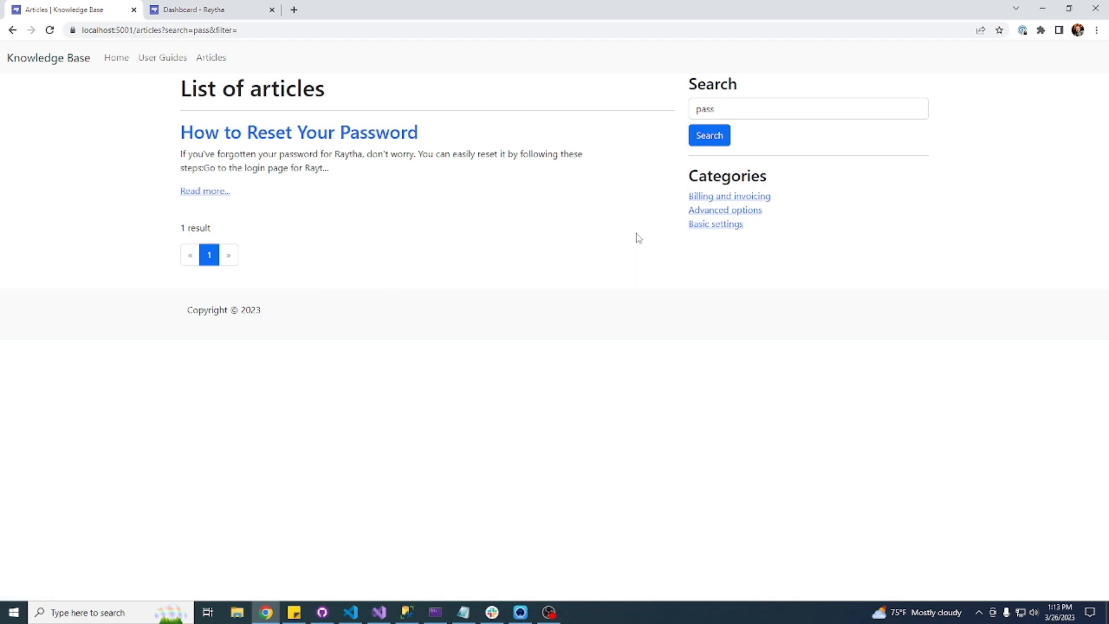
mouse_move(470, 203)
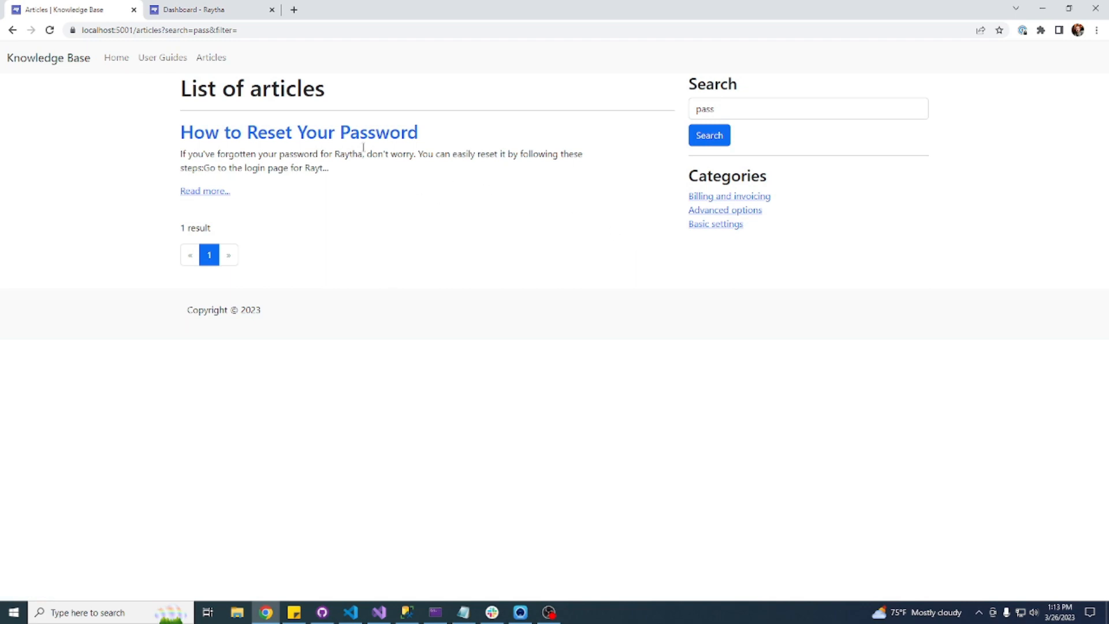
click(298, 132)
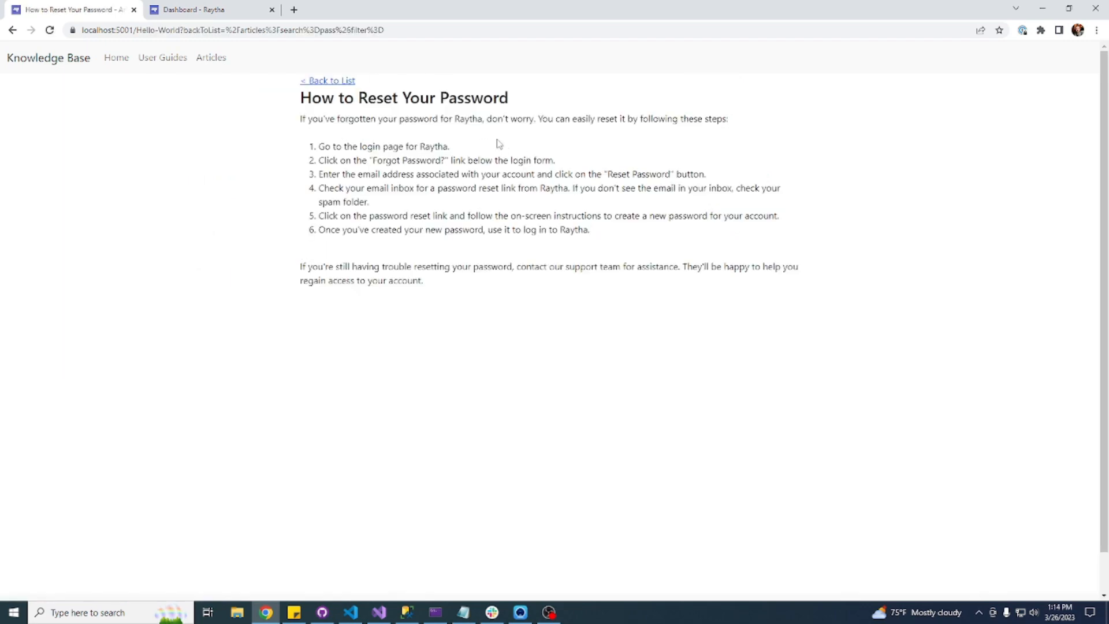
mouse_move(361, 81)
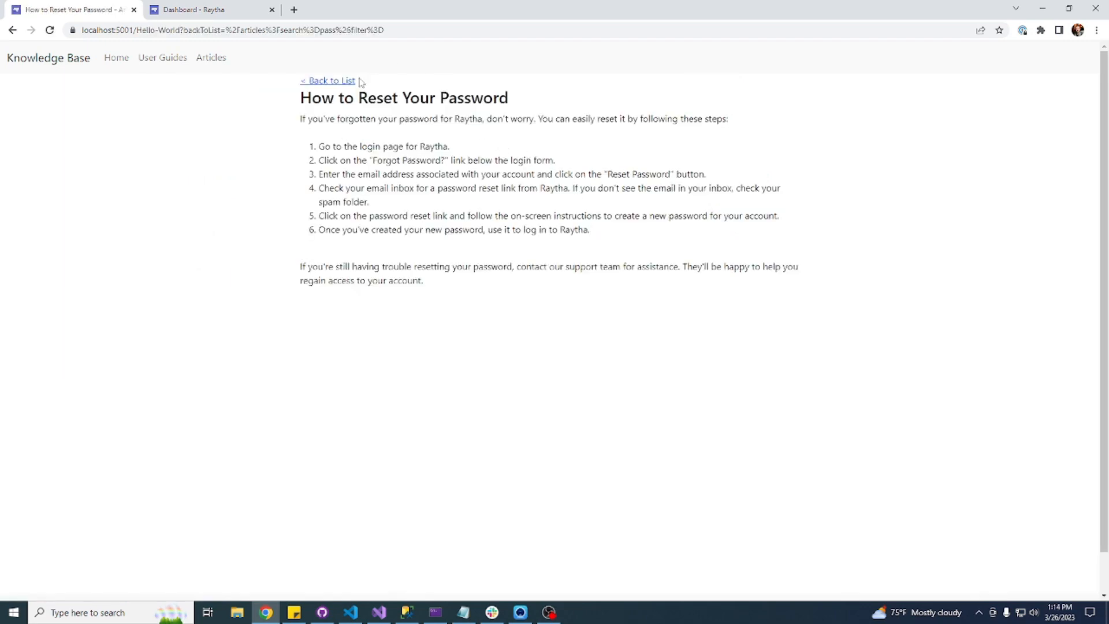
mouse_move(330, 80)
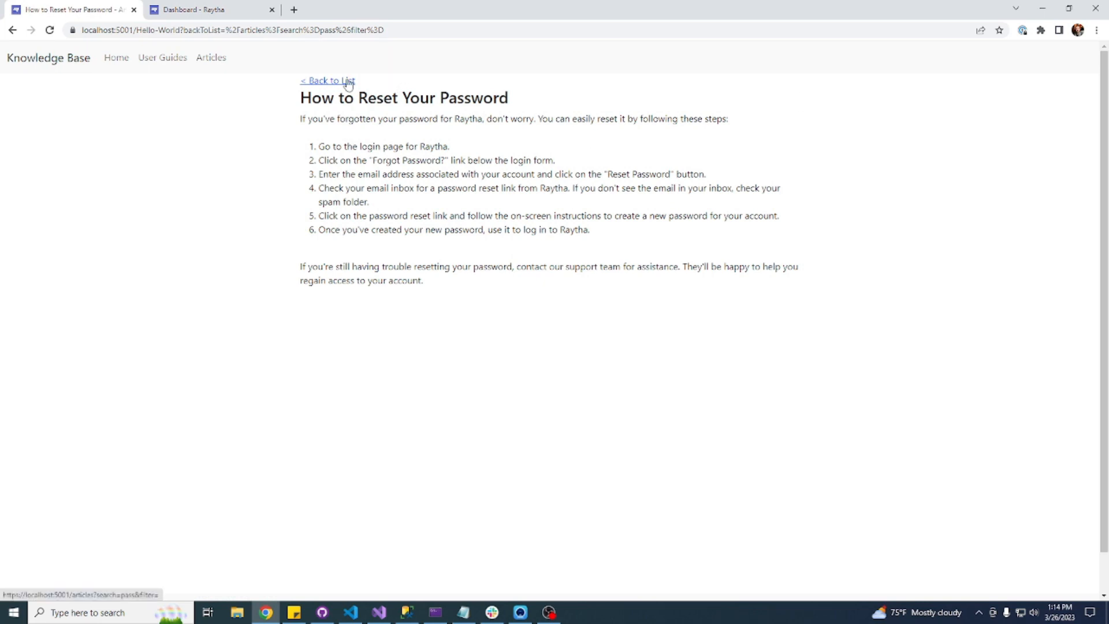
click(327, 79)
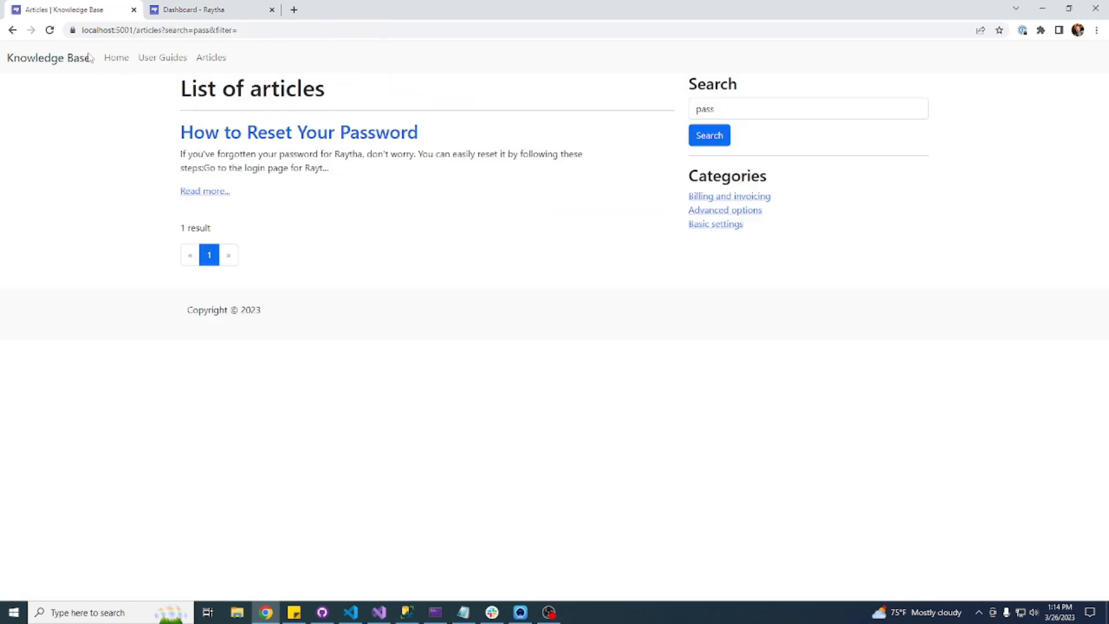
Navigate via Knowledge Base and User Guides to the full three-article list.
click(115, 58)
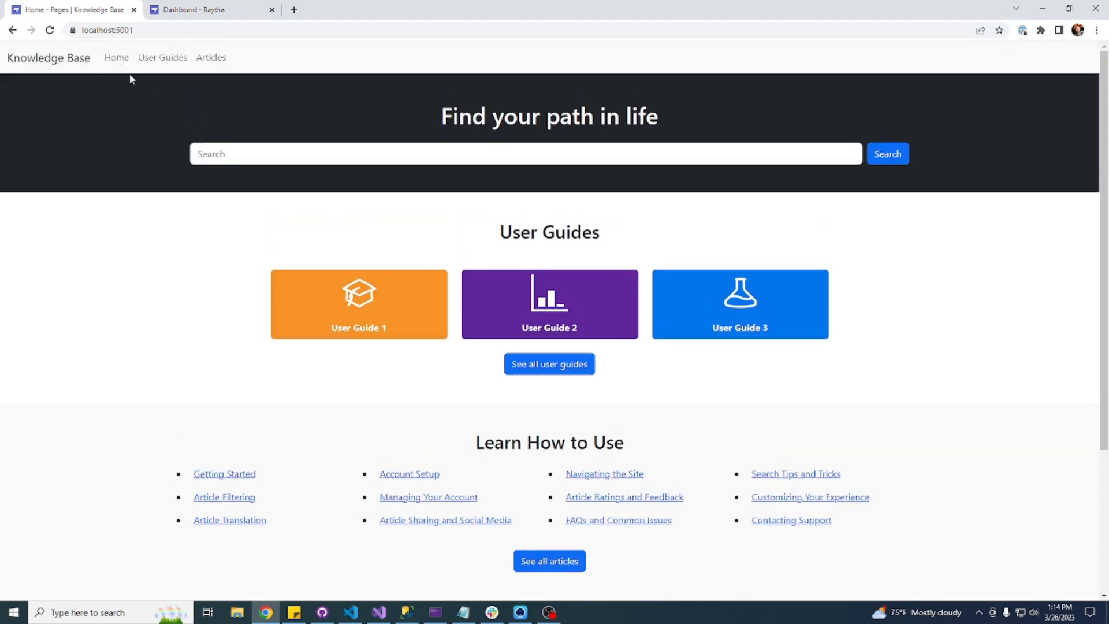
click(162, 58)
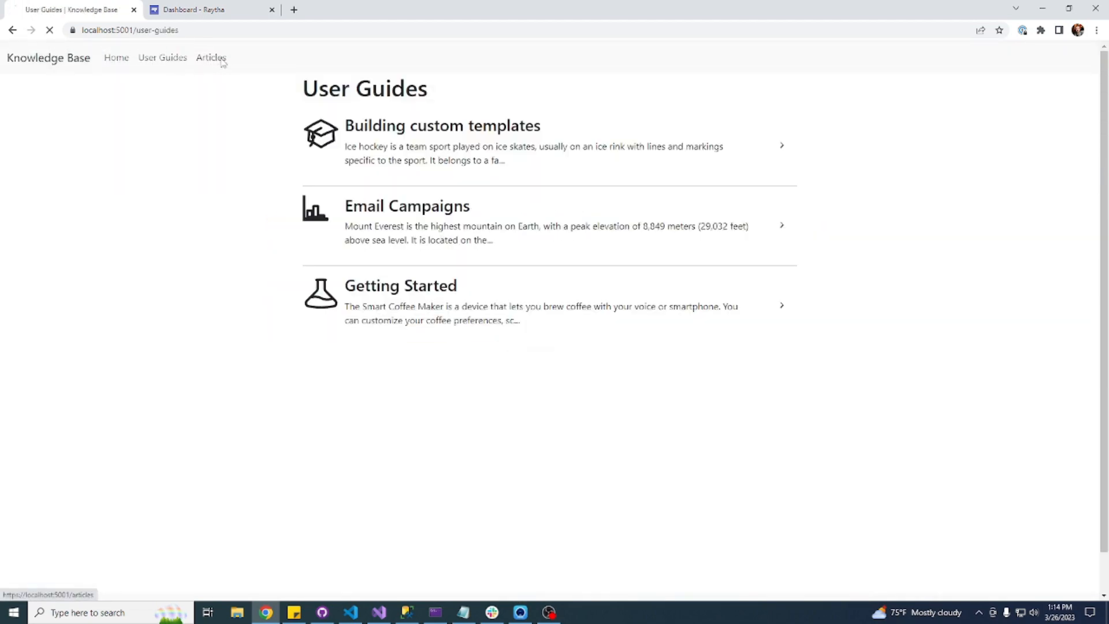
click(211, 58)
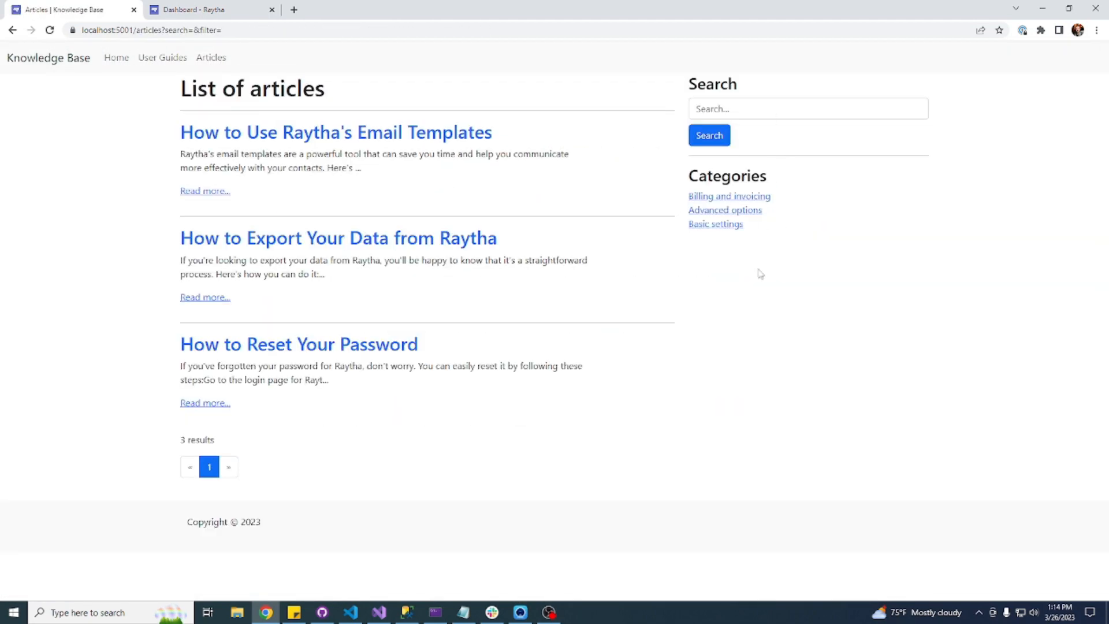
mouse_move(362, 275)
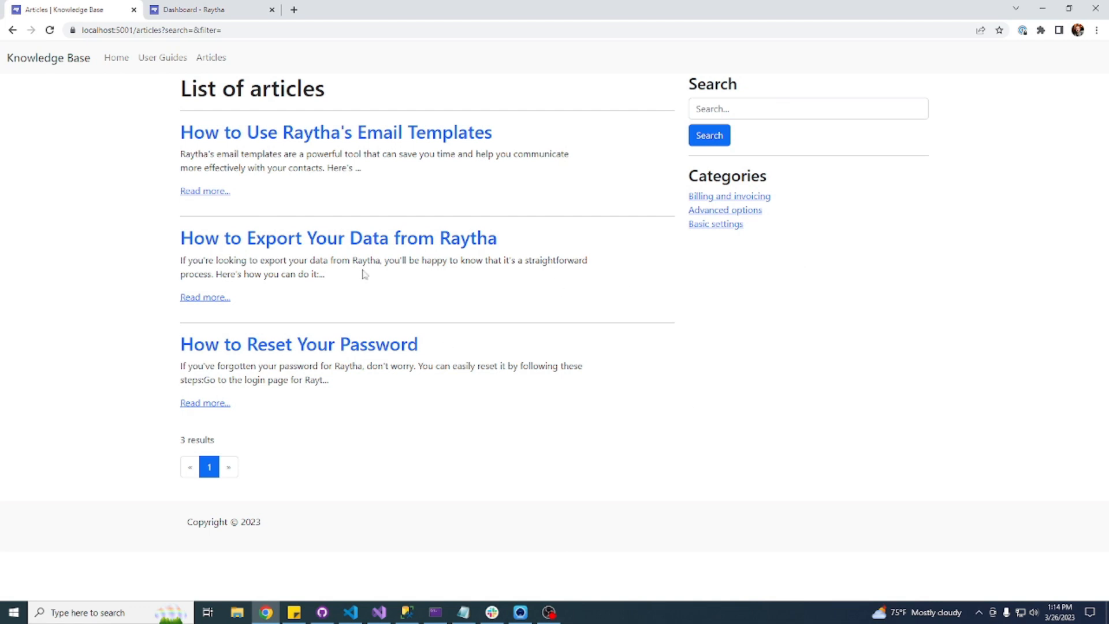
Switch to the admin dashboard and view the Pages, Articles and User Guides content lists.
click(198, 9)
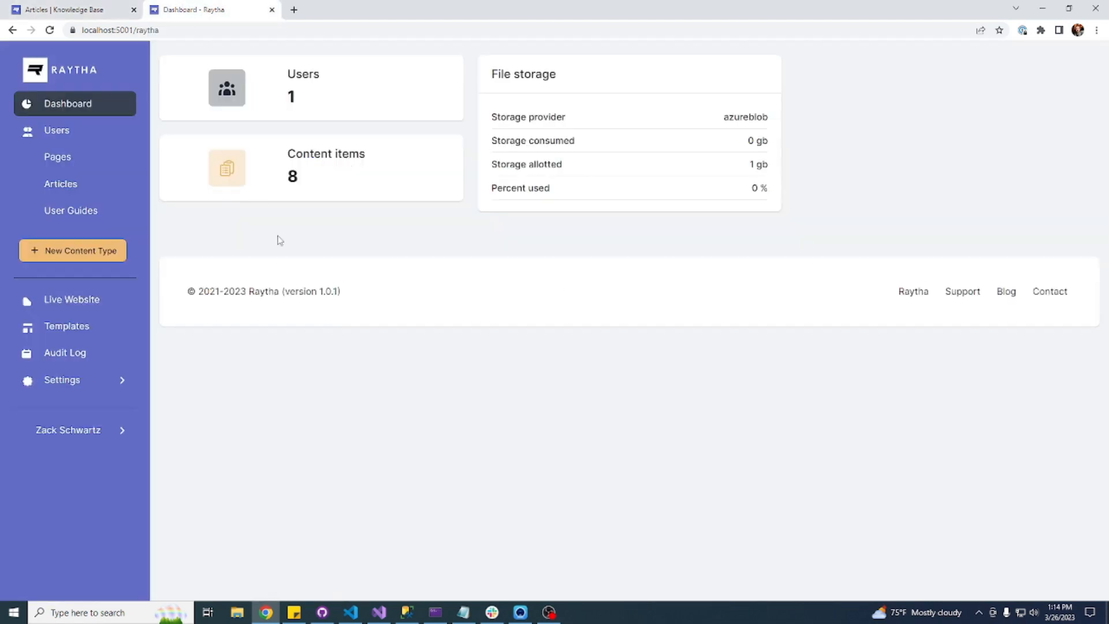
mouse_move(61, 183)
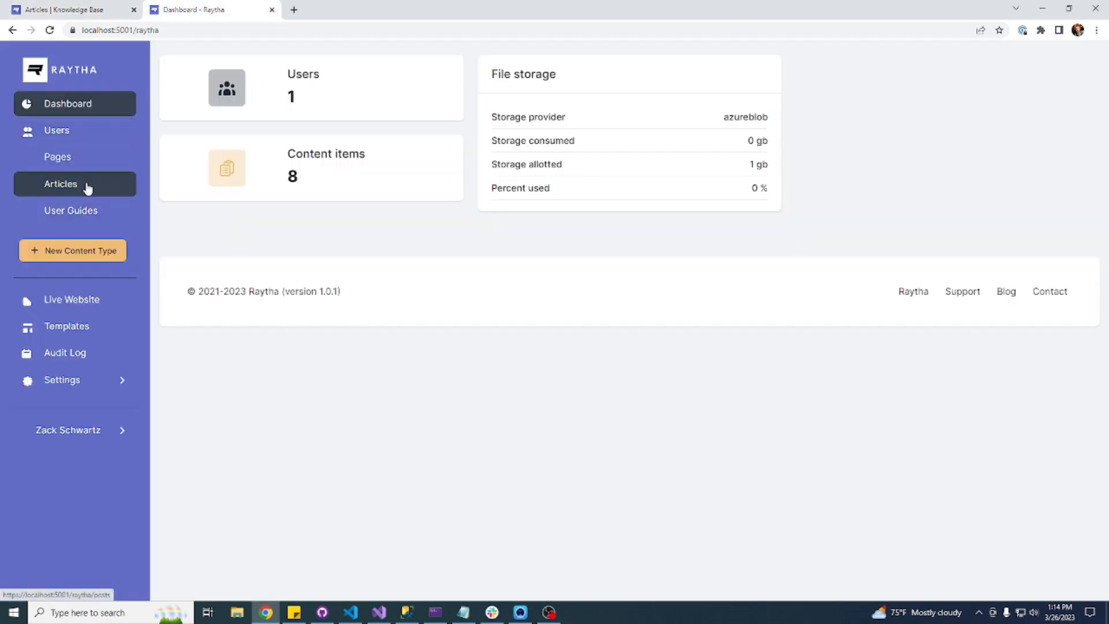
click(57, 156)
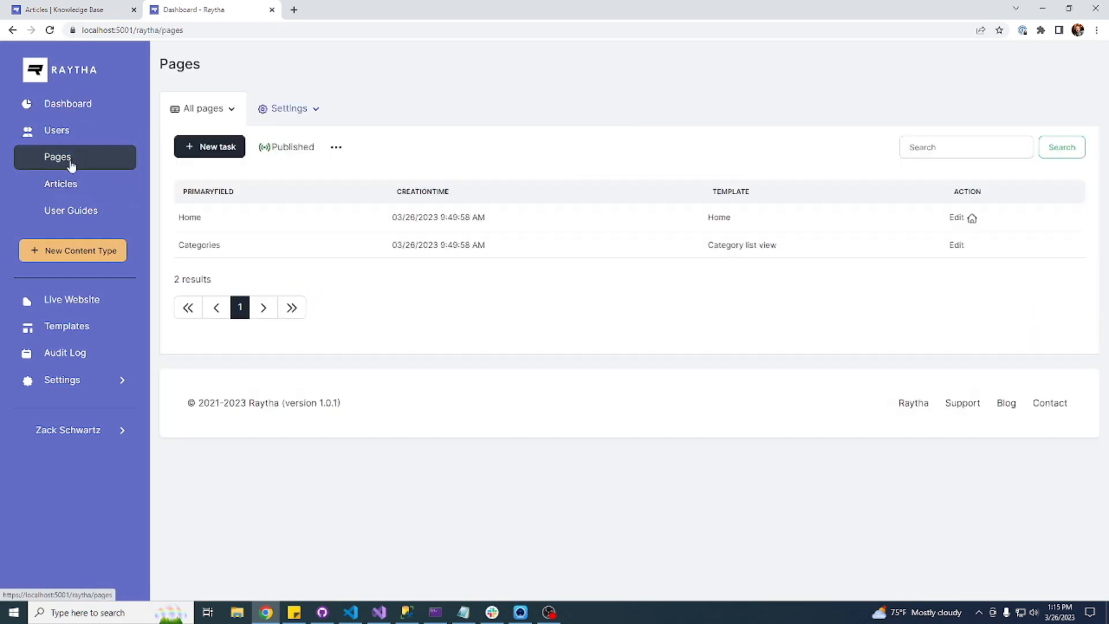
click(57, 156)
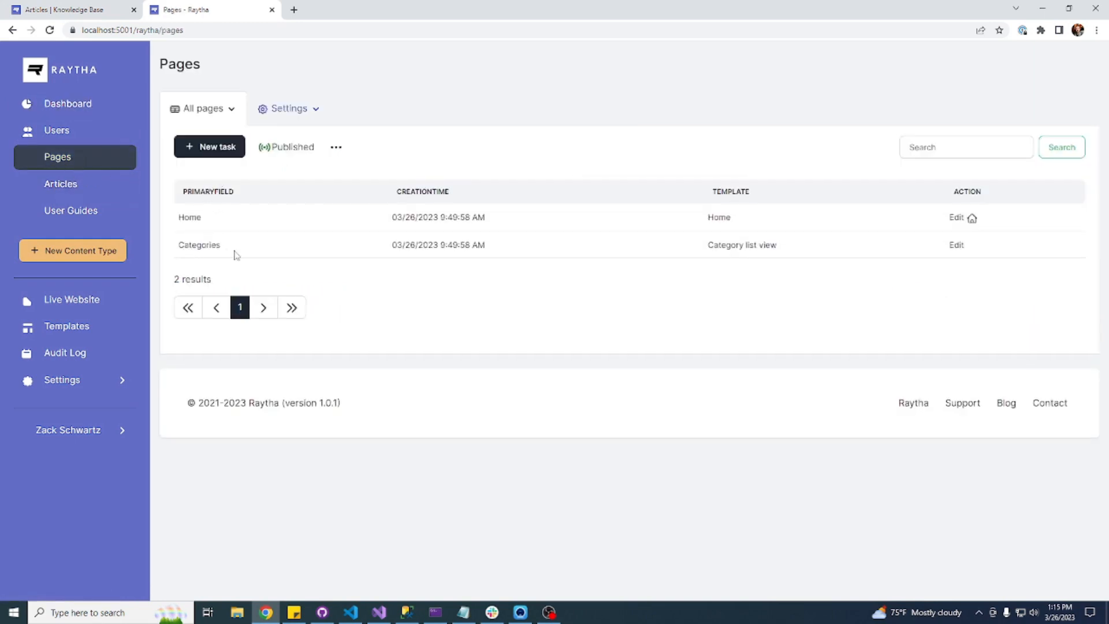
click(61, 183)
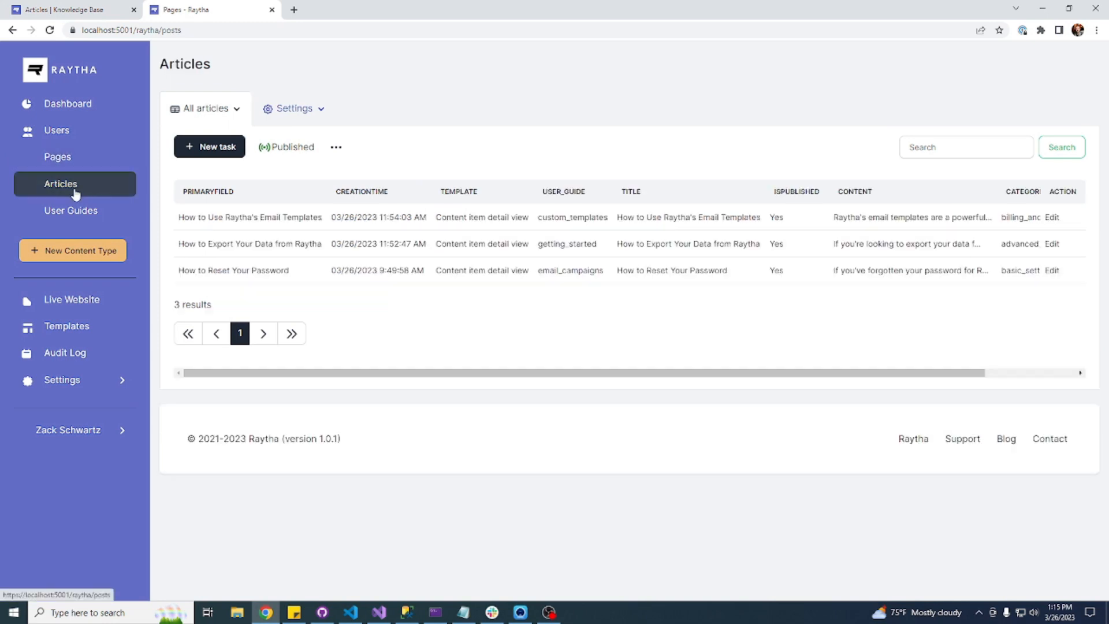
click(70, 210)
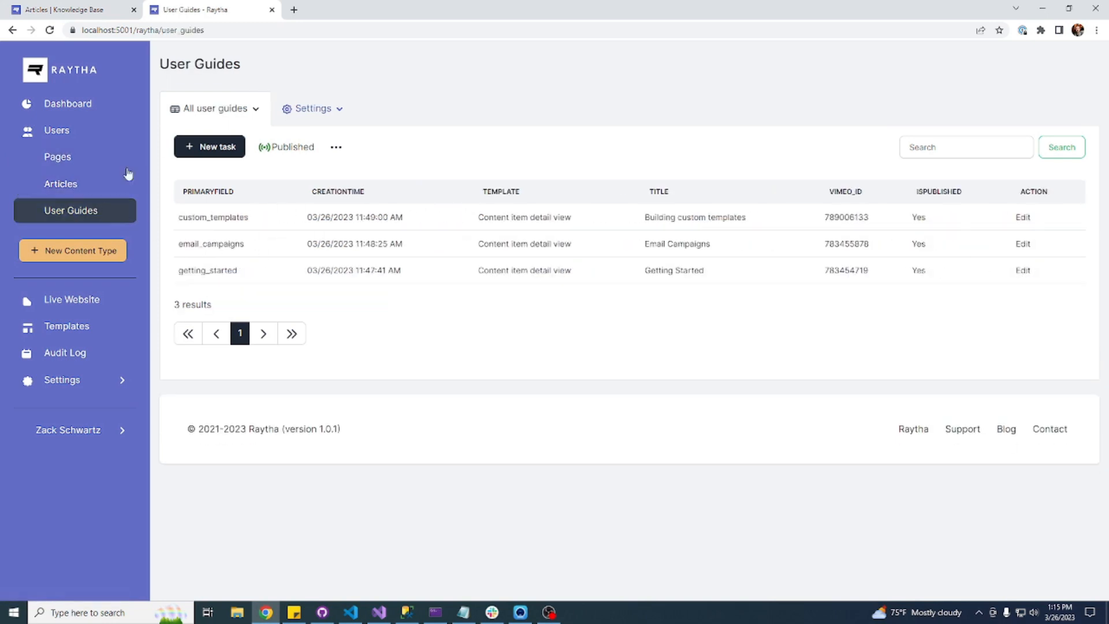
mouse_move(61, 184)
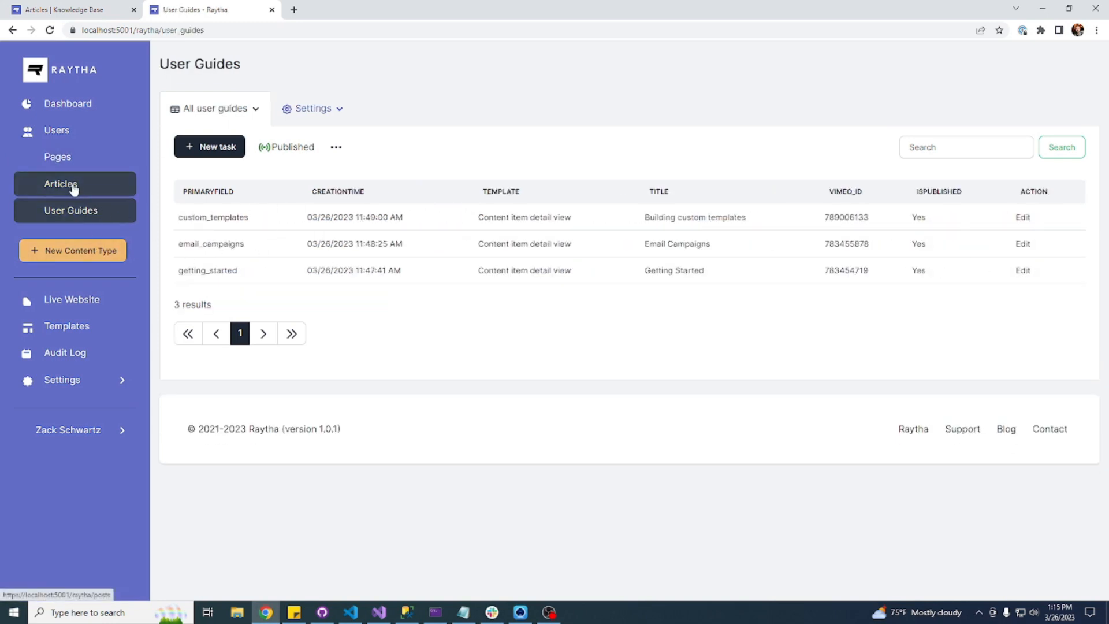
click(67, 326)
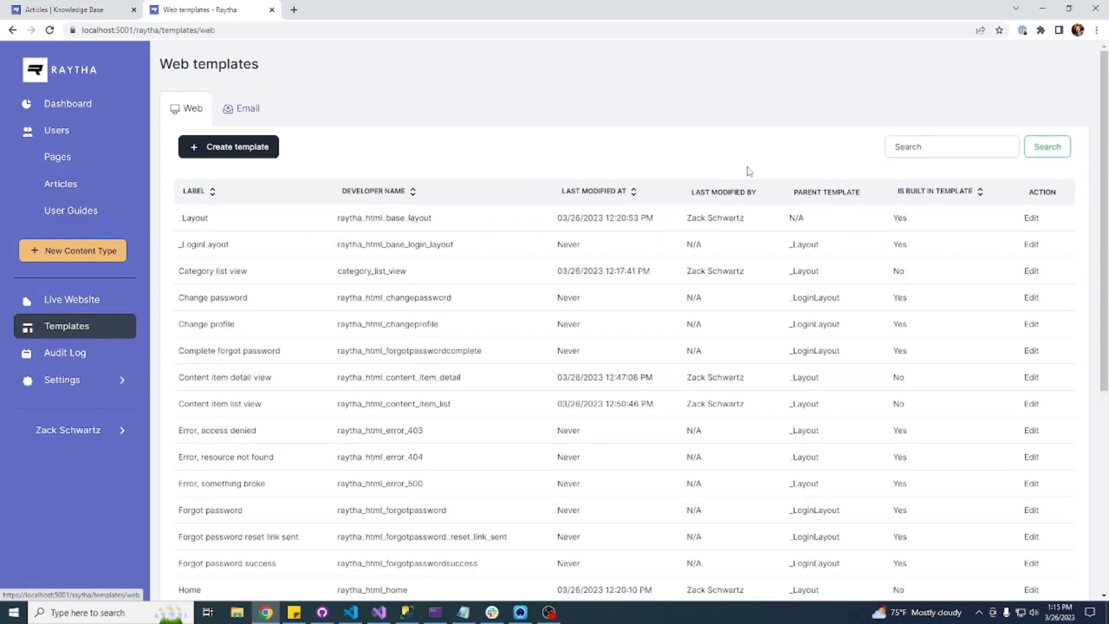
text(home)
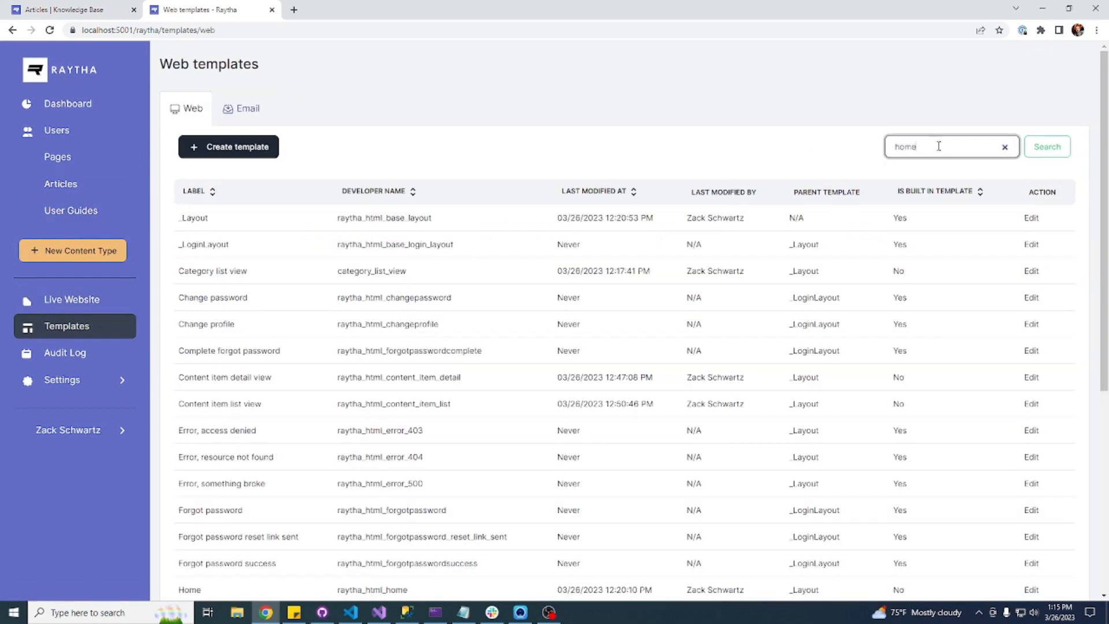
click(1030, 589)
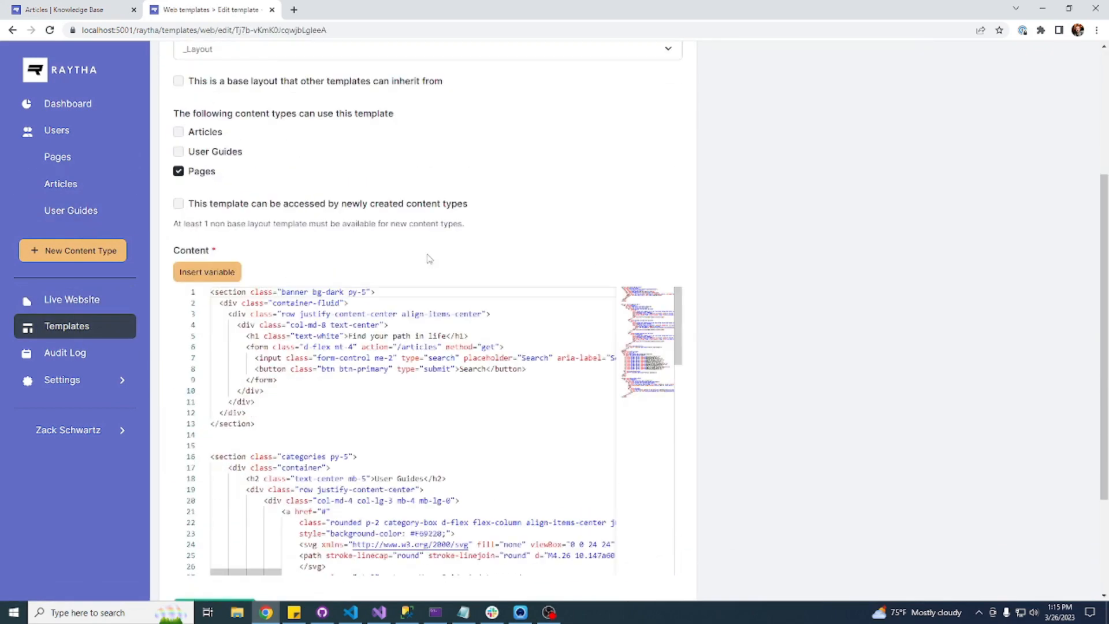
scroll(down, 3)
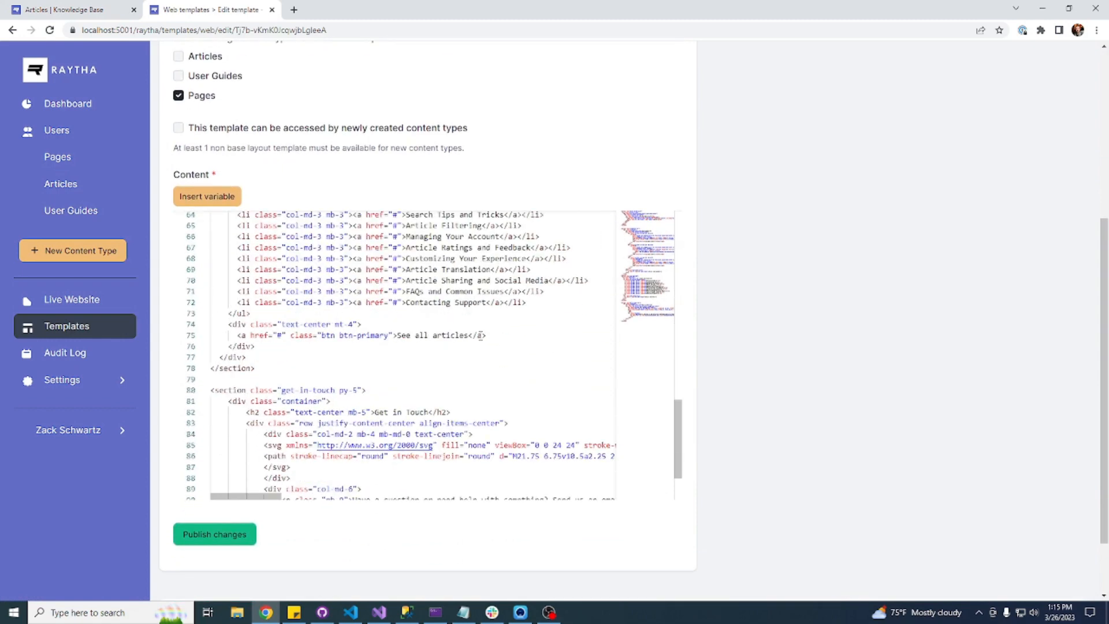
scroll(up, 3)
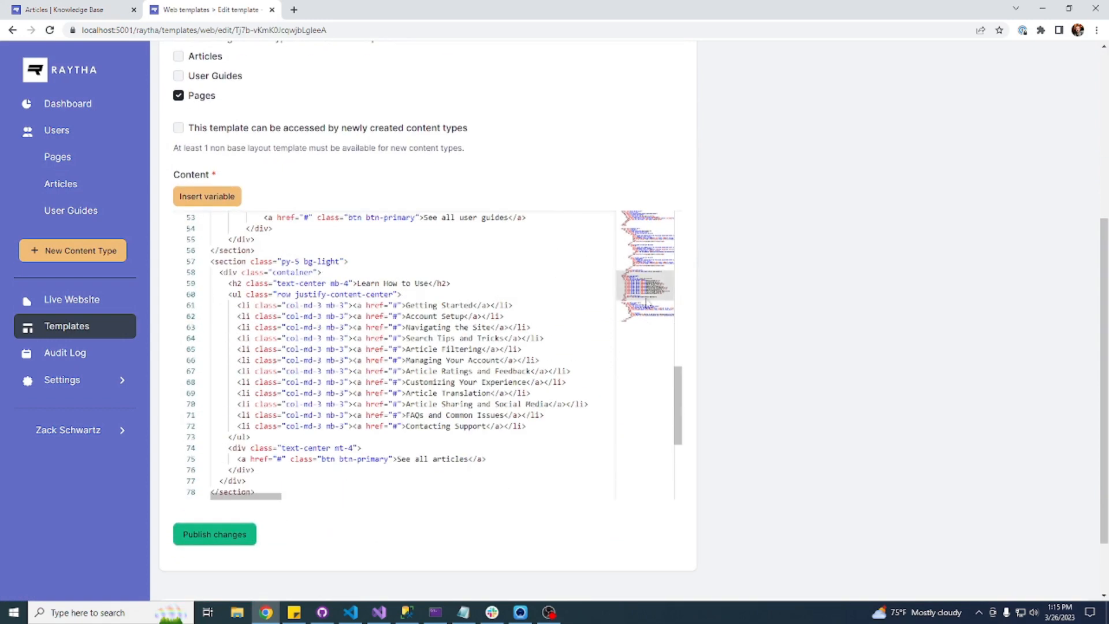
scroll(up, 3)
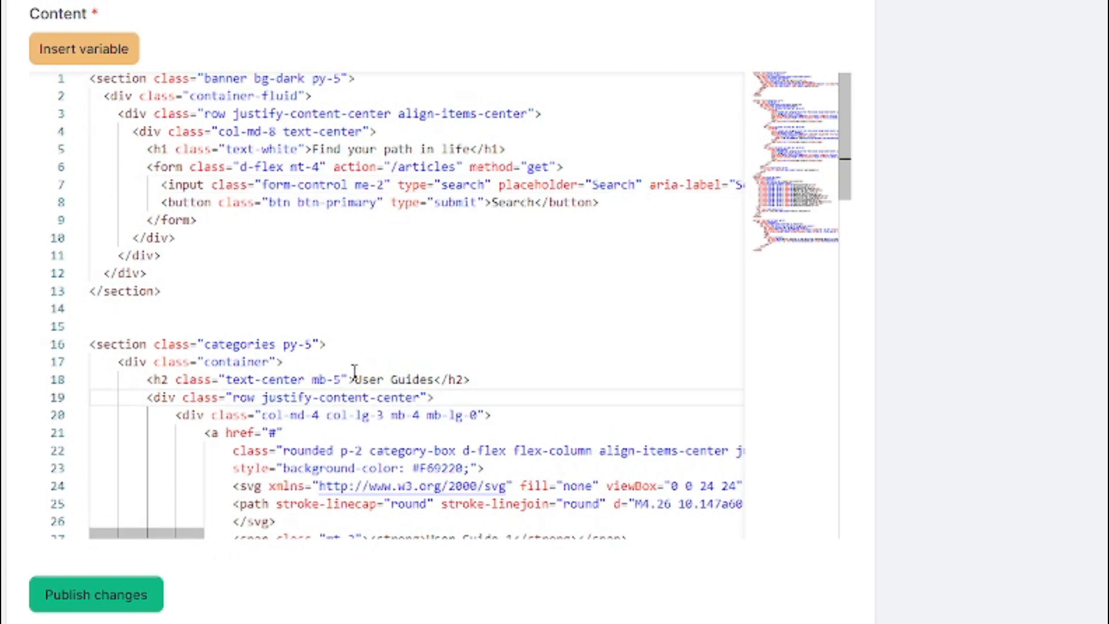
Try a 'user?id' path in the User Guide 1 card href, then reset it to '#'.
scroll(down, 3)
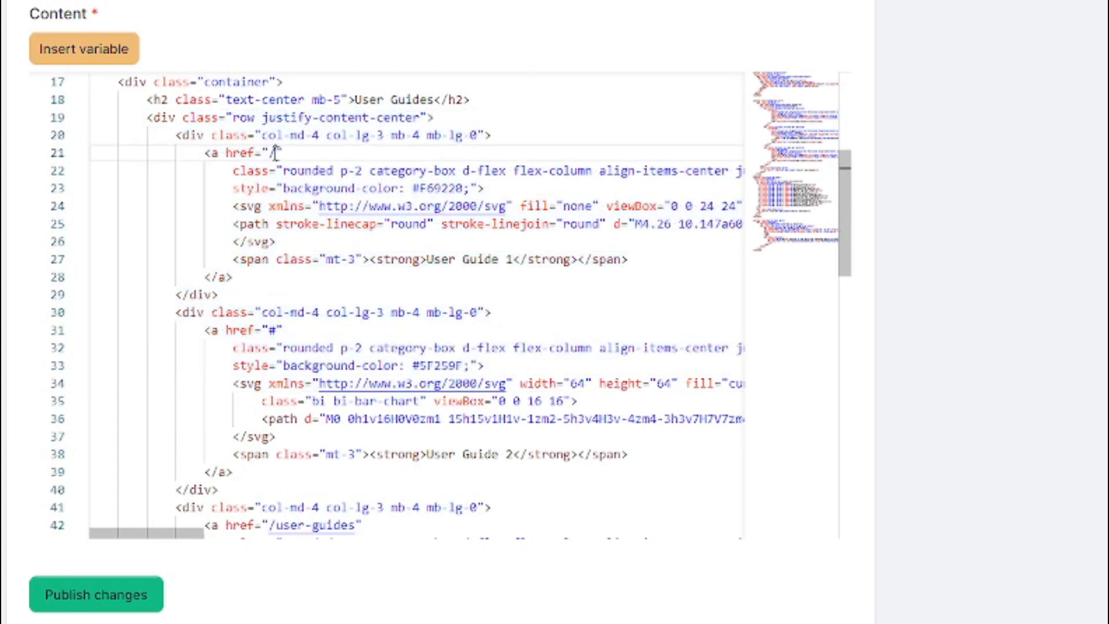
text(user_guid)
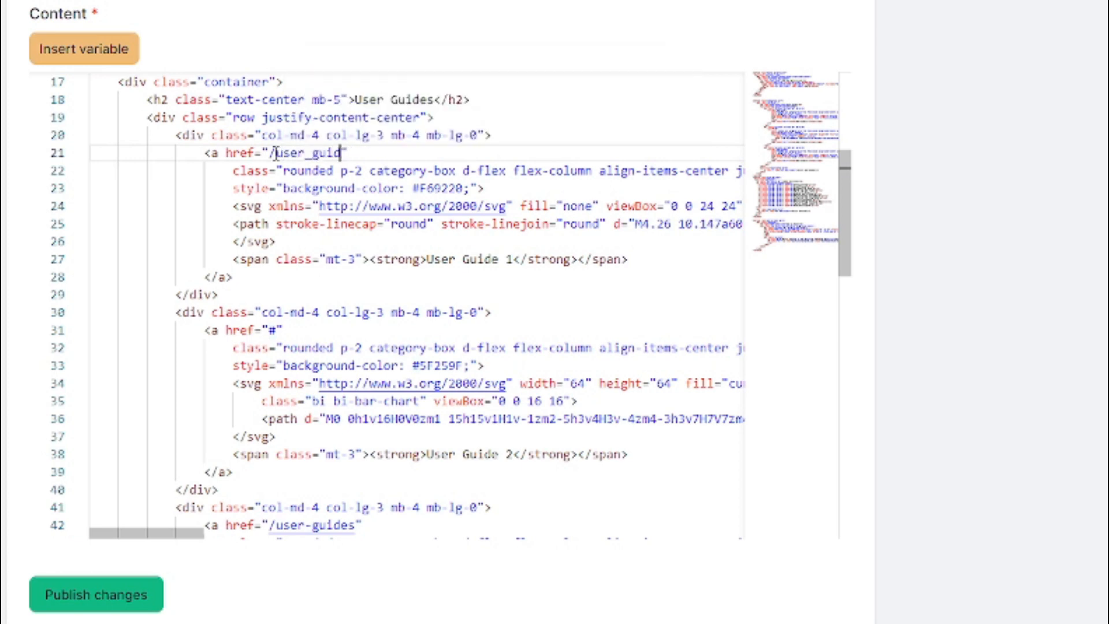
text(?id)
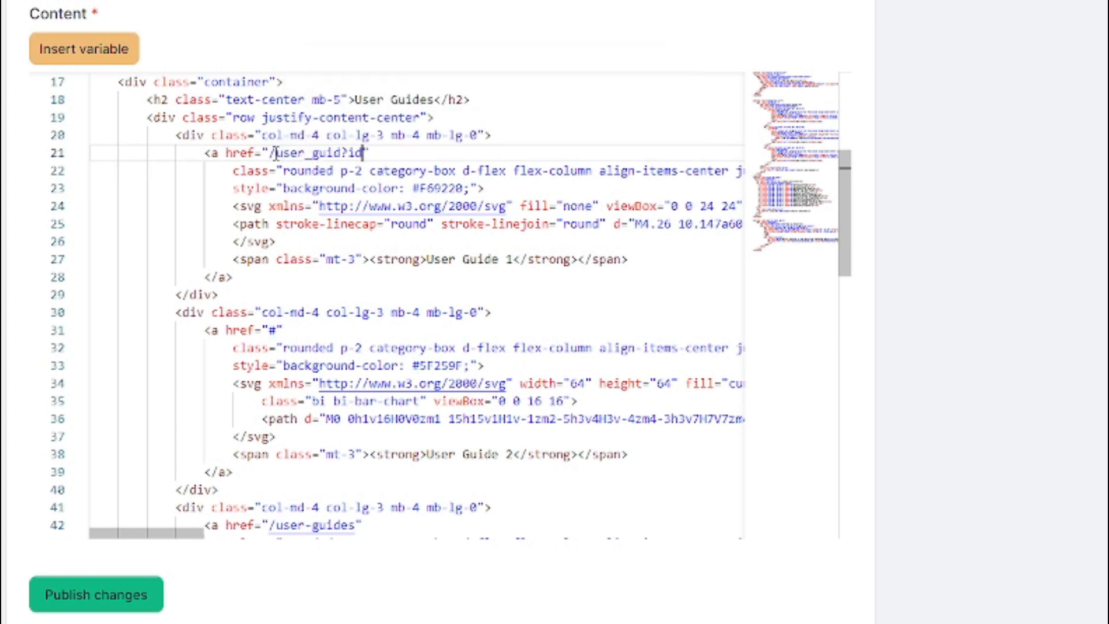
key(Backspace)
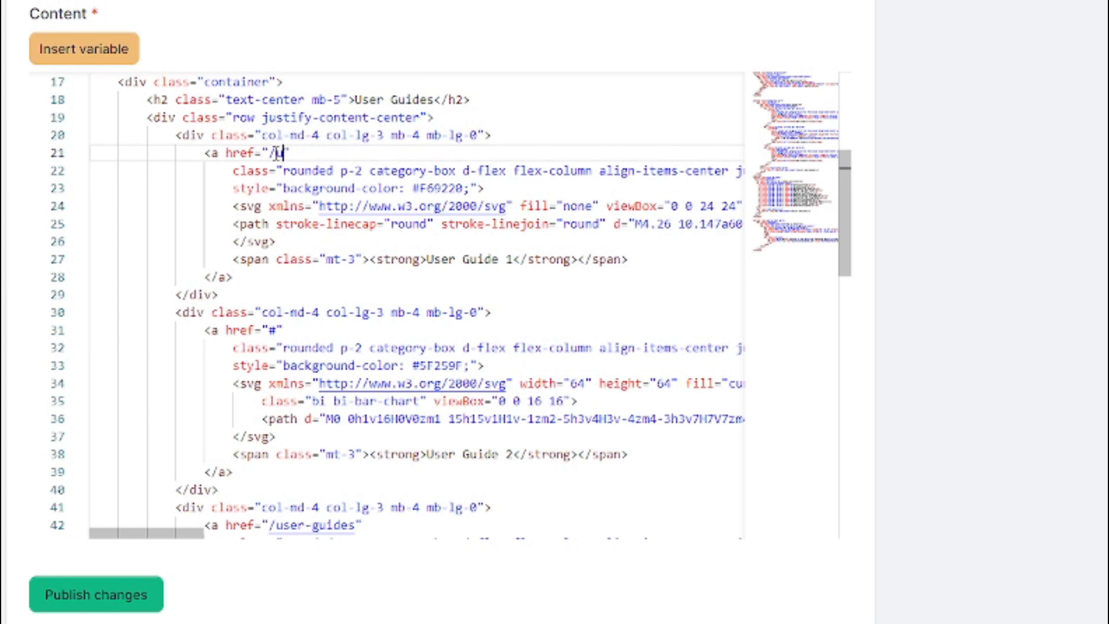
text(#)
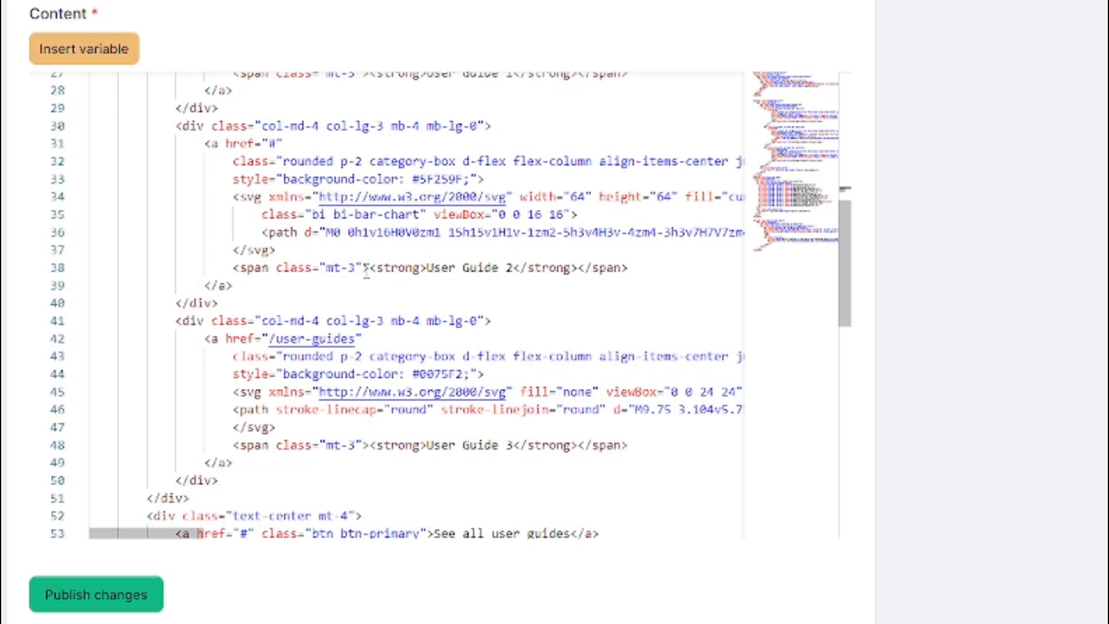
scroll(down, 3)
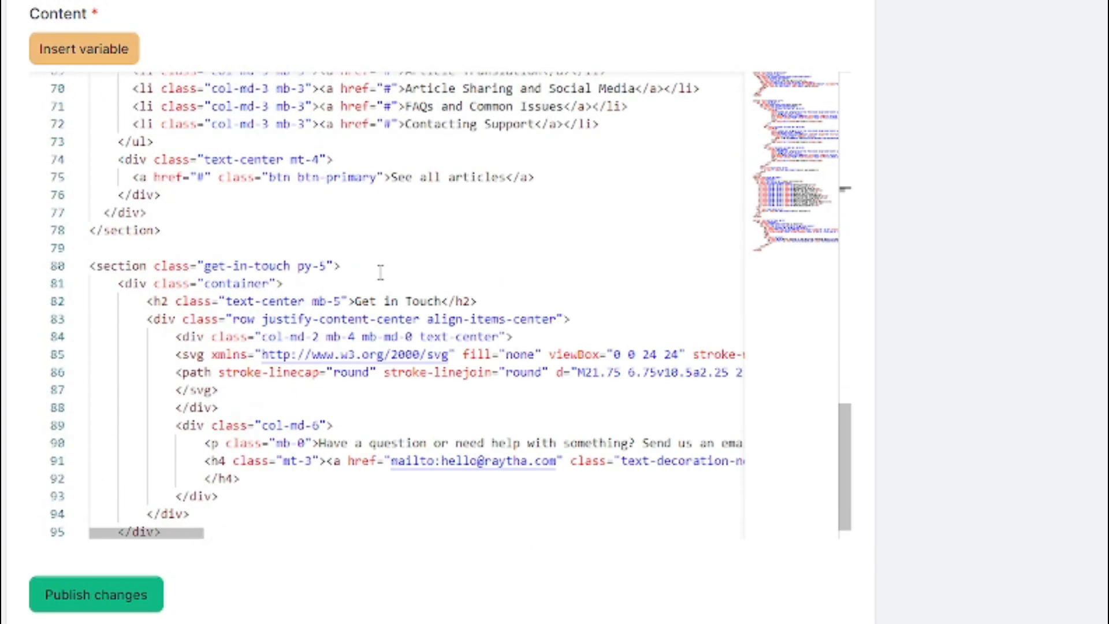
scroll(up, 3)
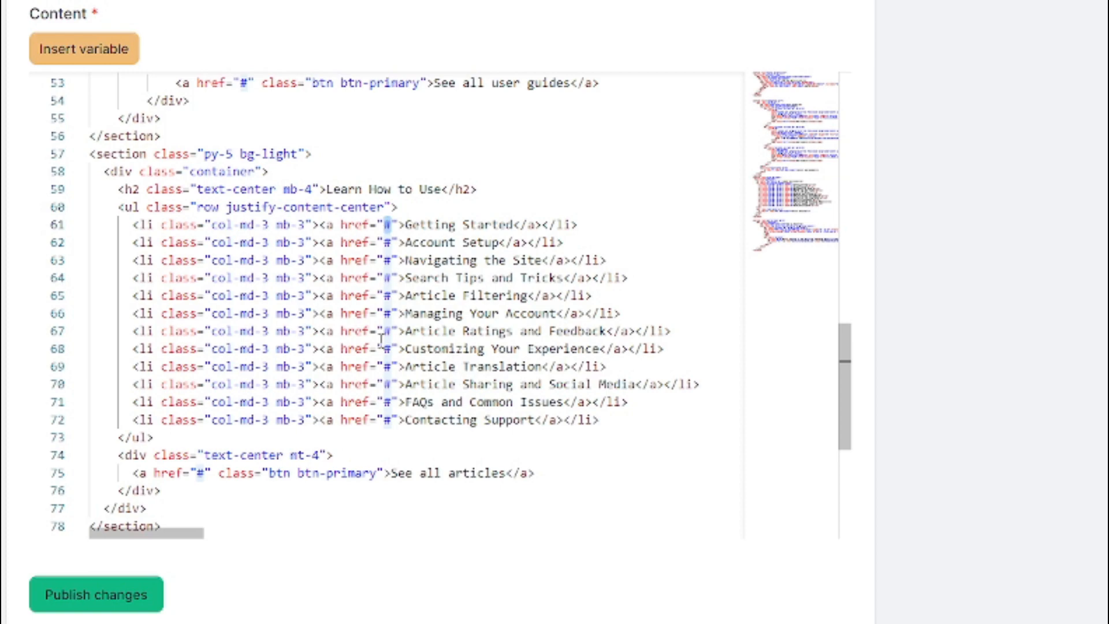
scroll(down, 3)
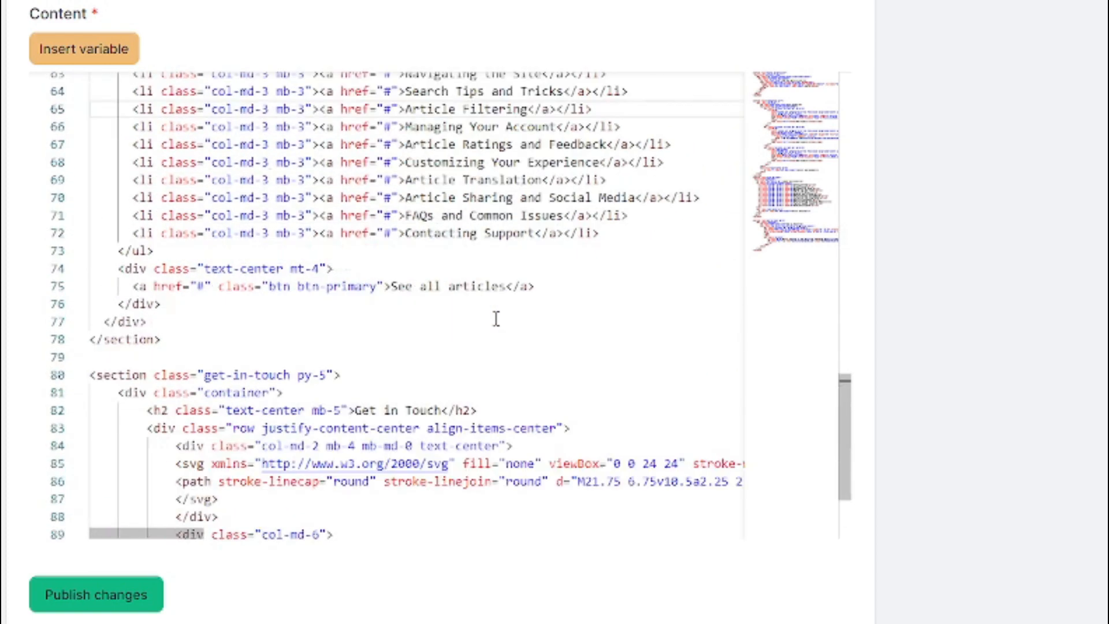
scroll(up, 3)
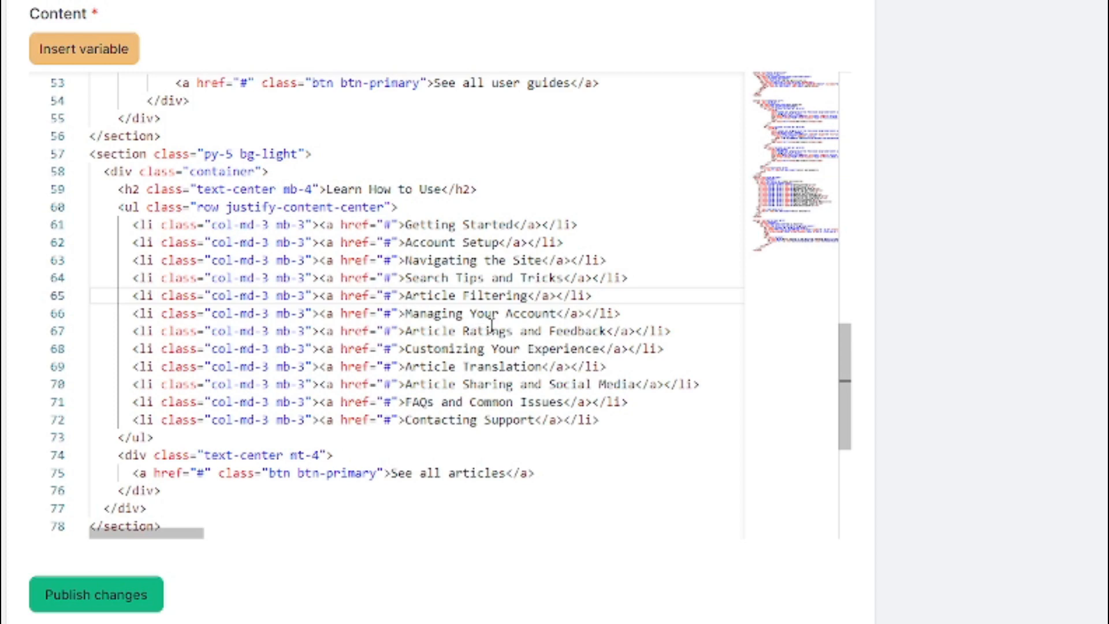
scroll(down, 3)
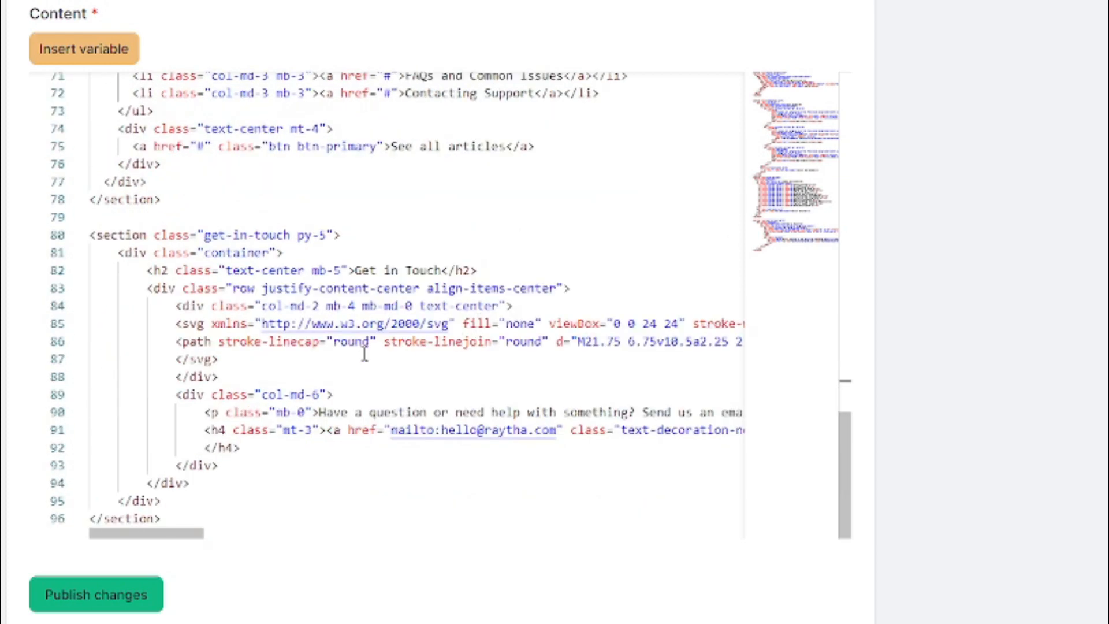
mouse_move(365, 363)
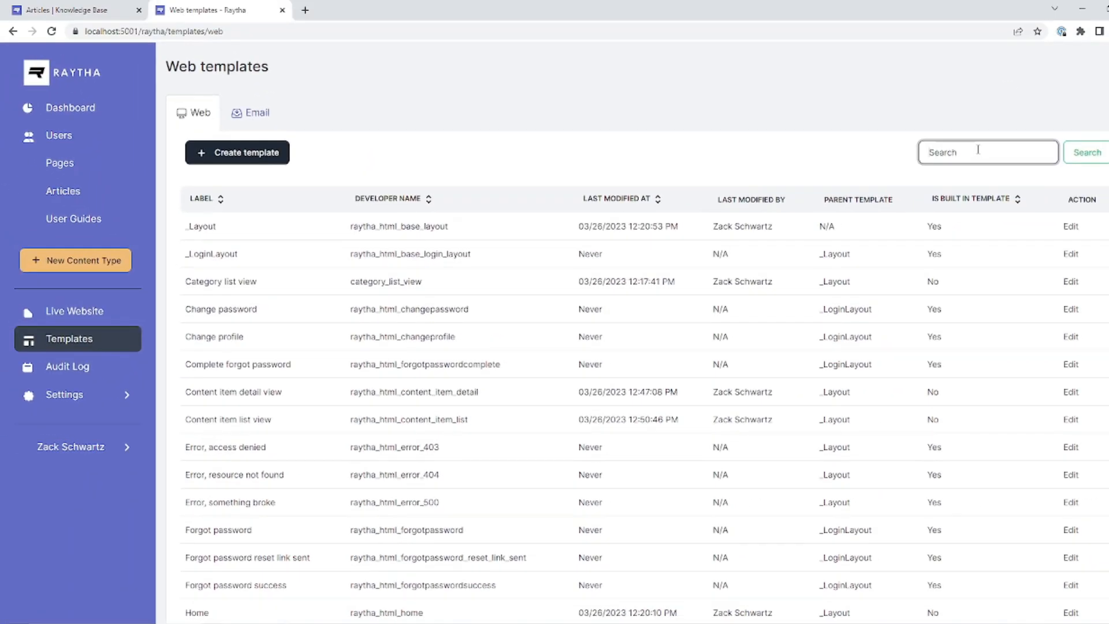
Find the 'detail' web template and view the Content item detail view template's markup.
text(detail)
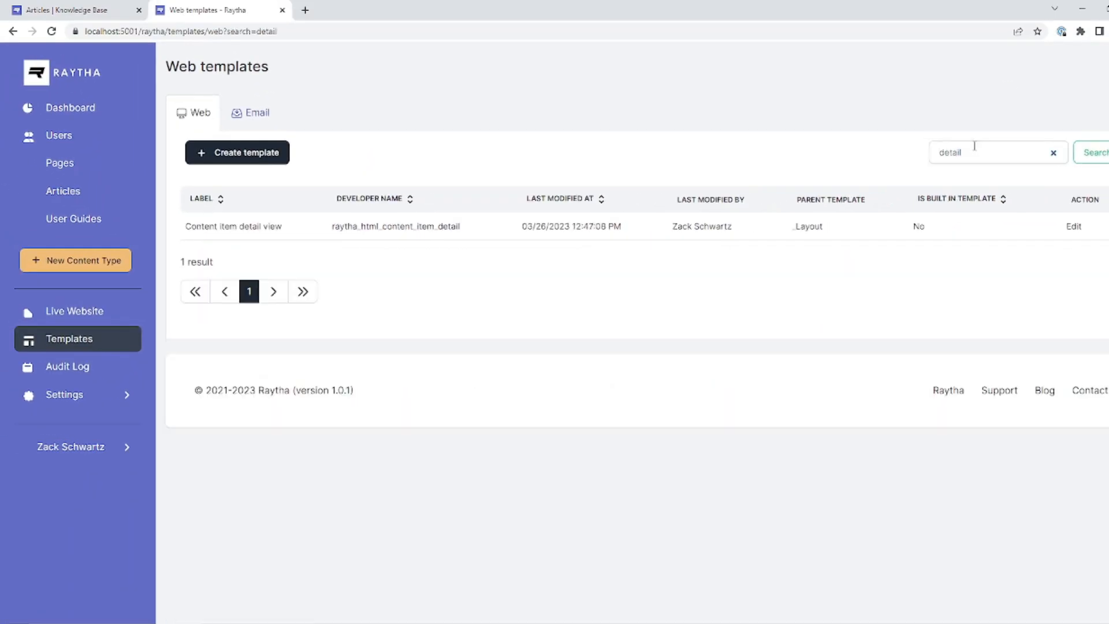
click(1073, 226)
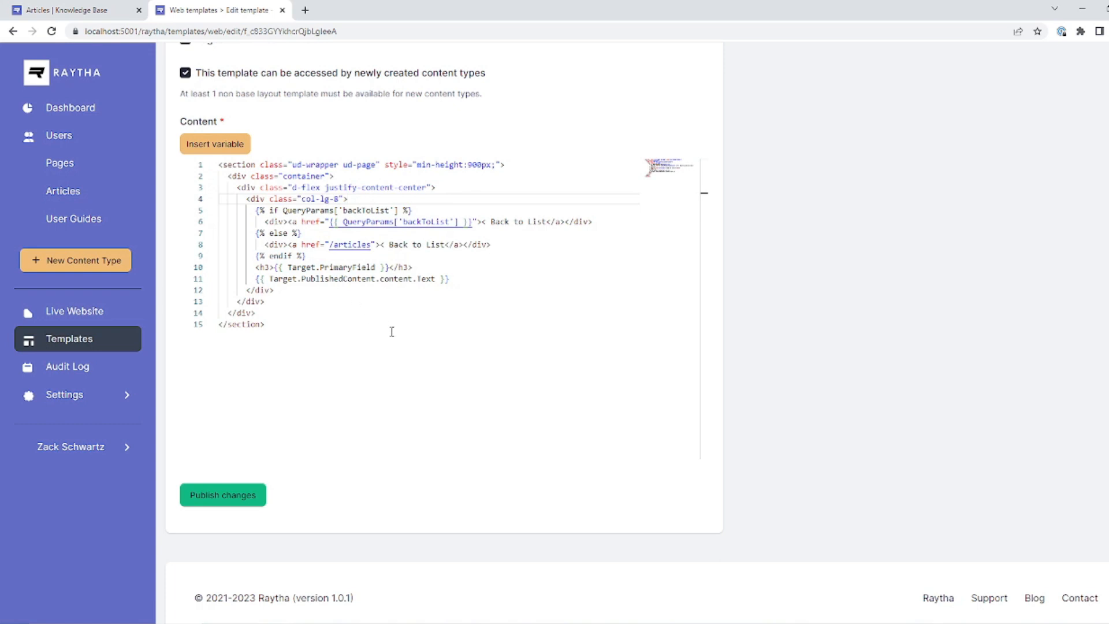
mouse_move(317, 311)
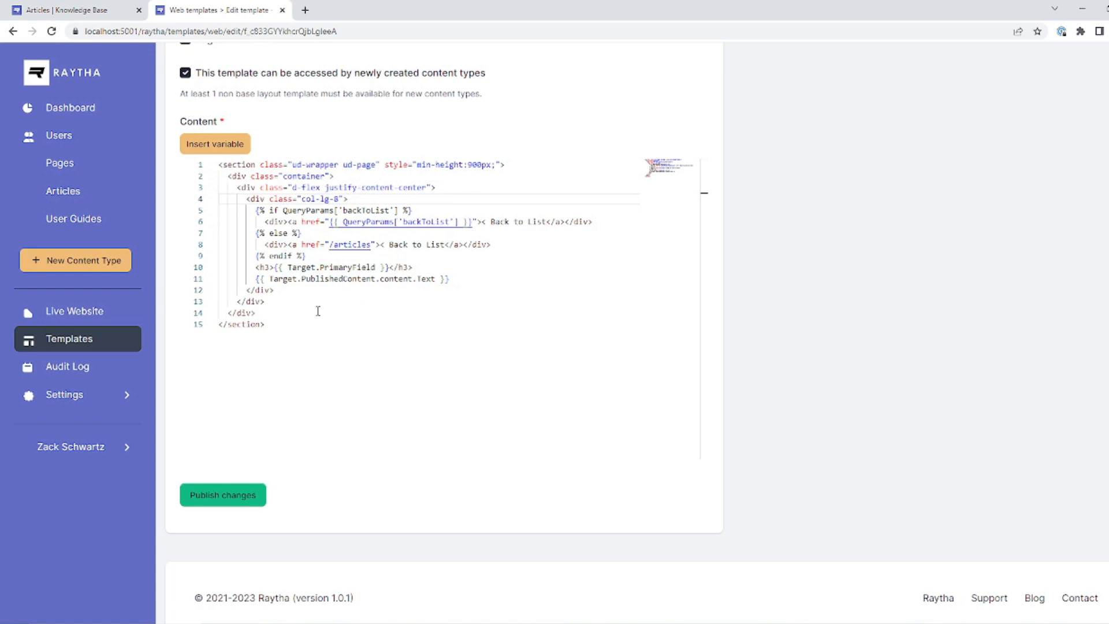
click(347, 199)
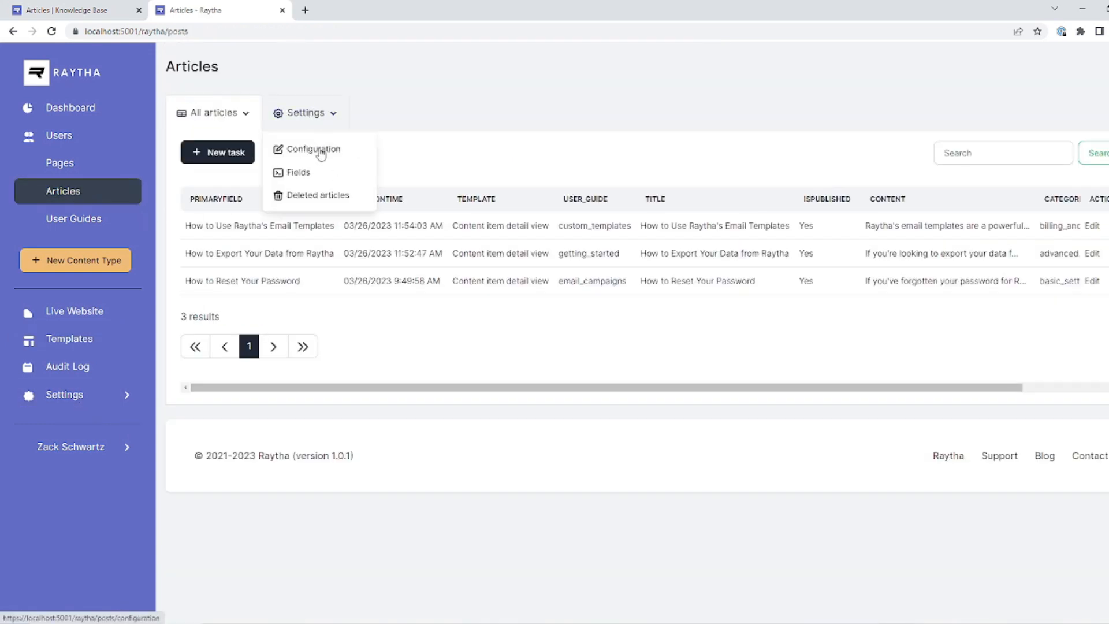
List the Articles fields and view the User Guide one-to-one relationship field settings.
click(298, 172)
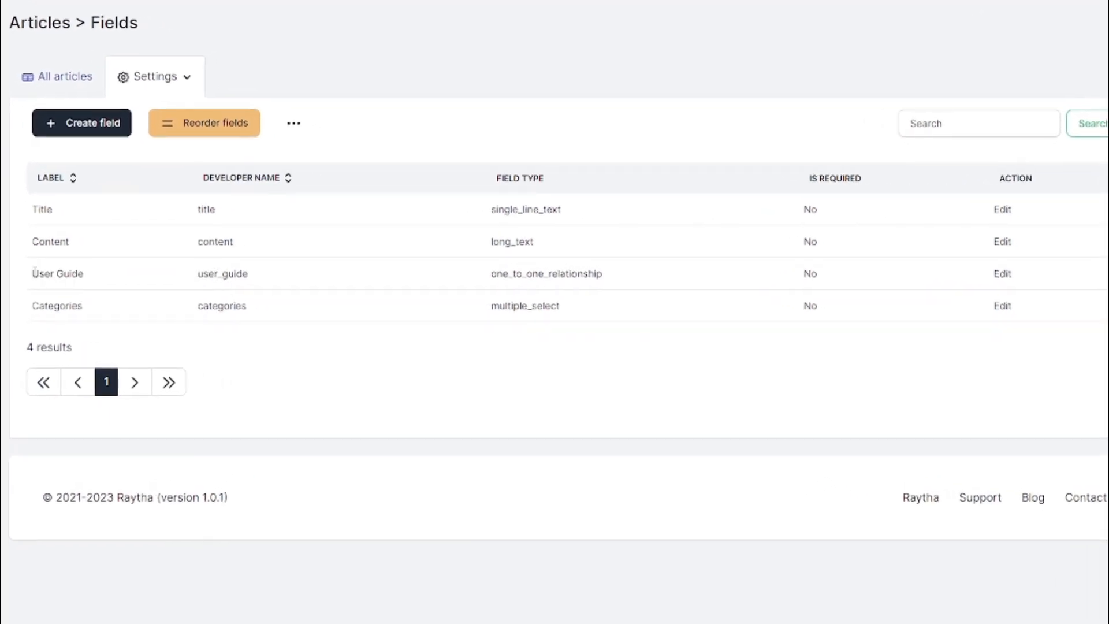
mouse_move(120, 289)
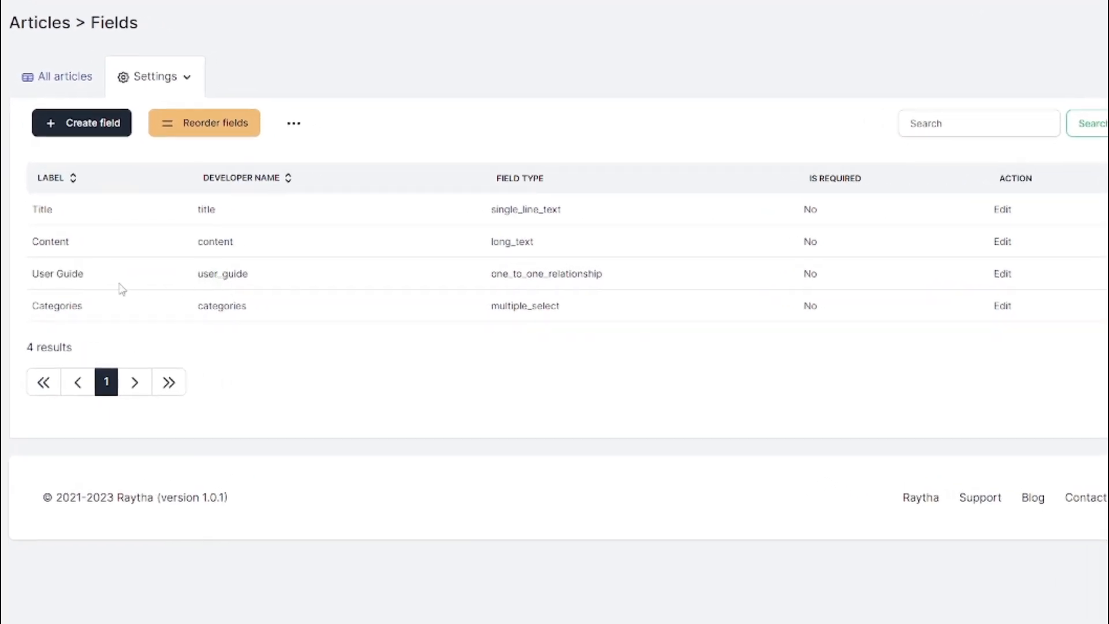
double_click(57, 305)
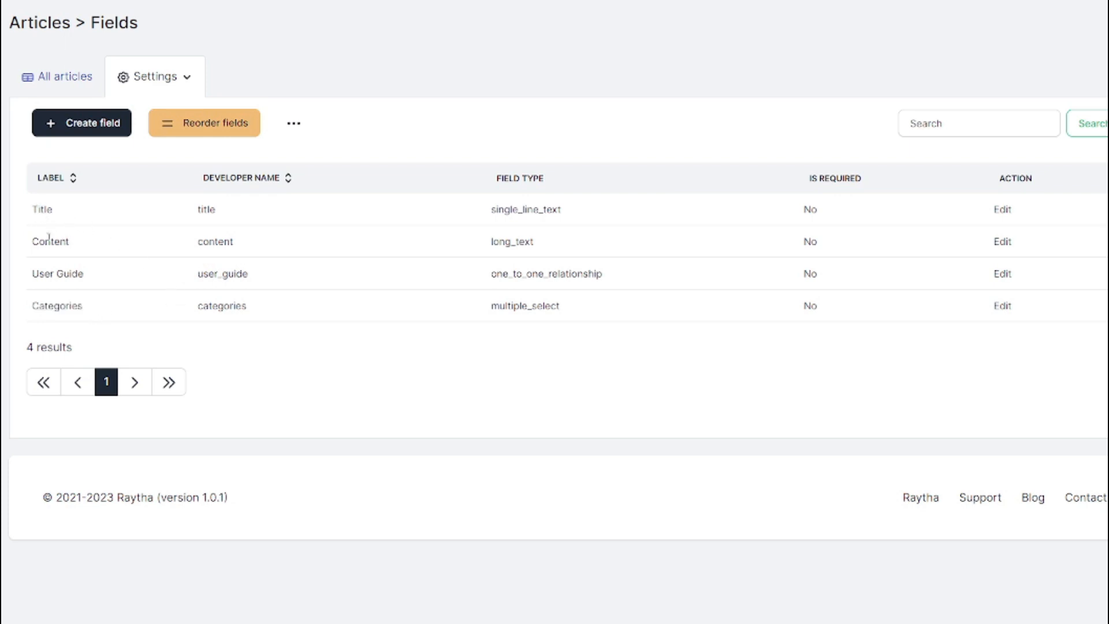
click(1001, 274)
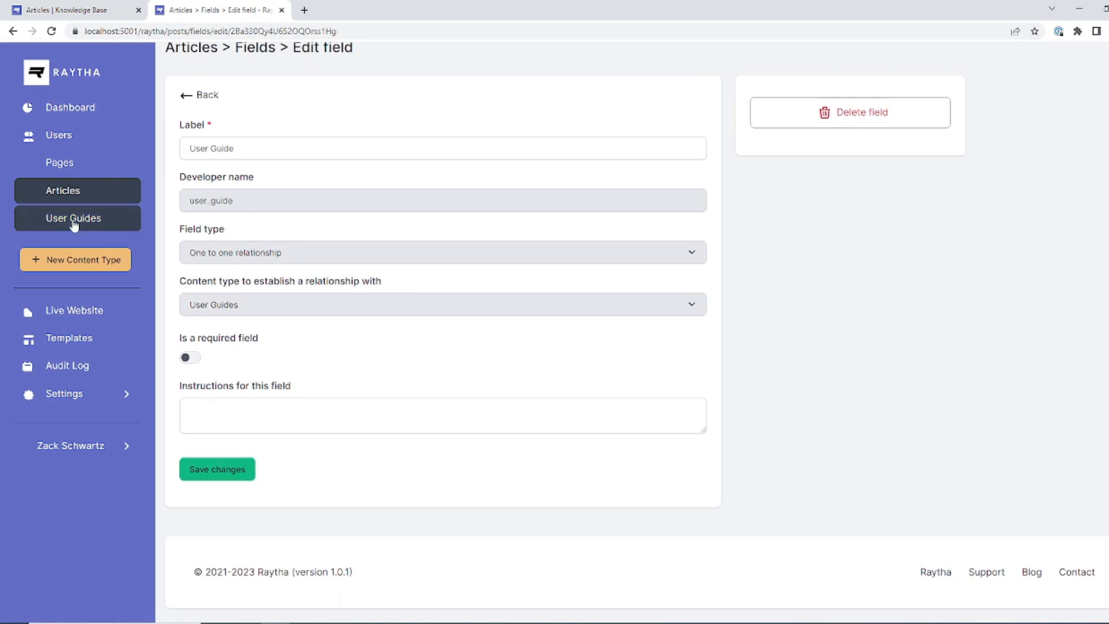
View the Categories multiple-select field's three choices, then return to the articles.
click(73, 218)
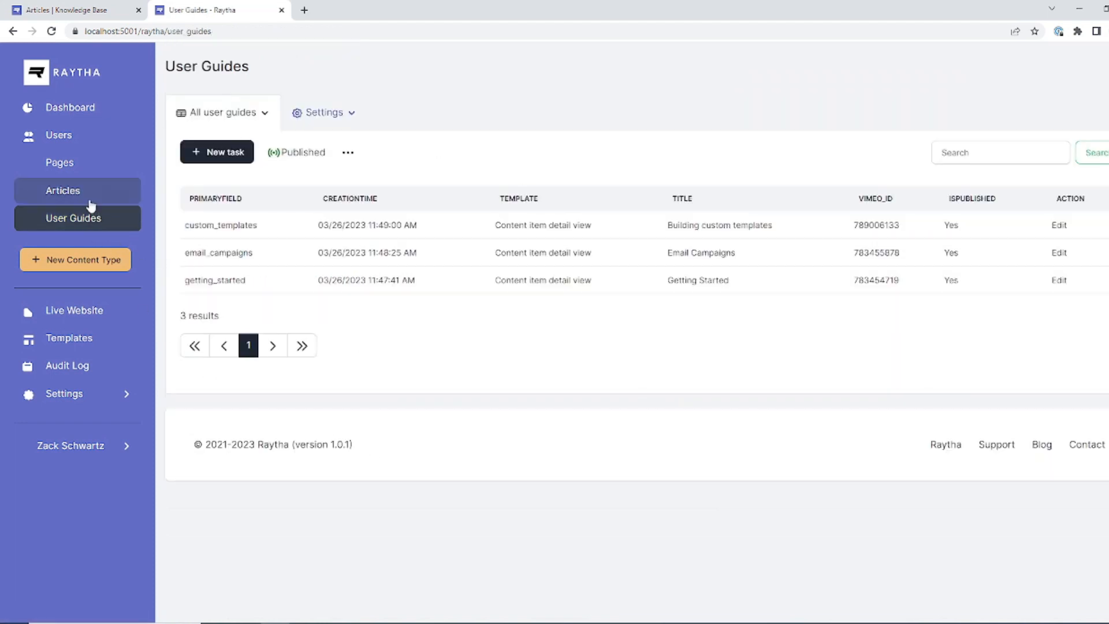
click(62, 190)
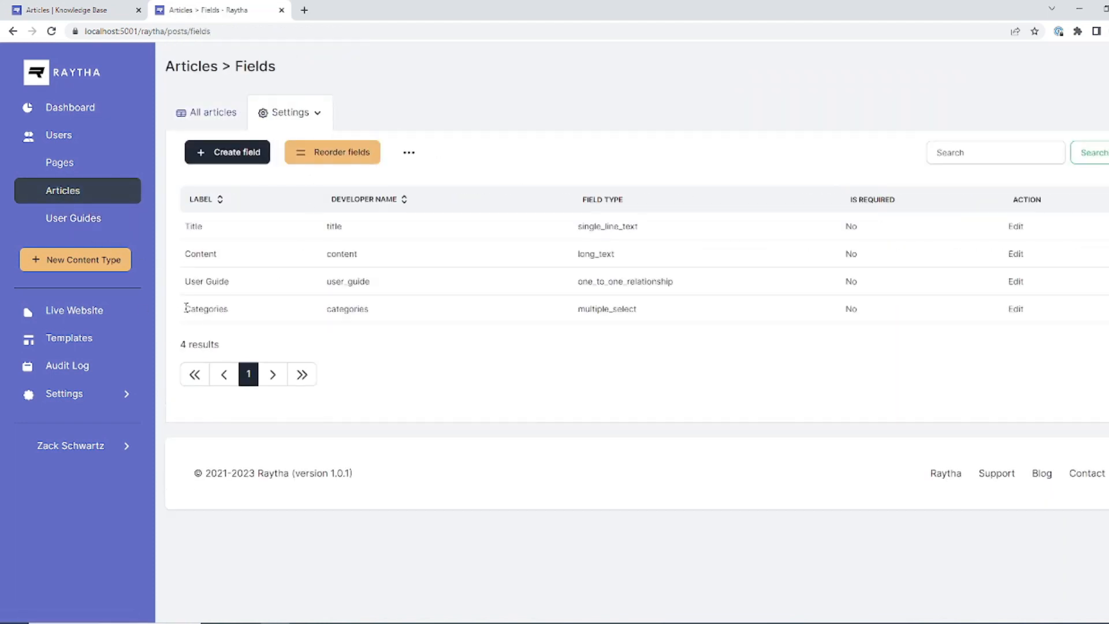
click(1014, 309)
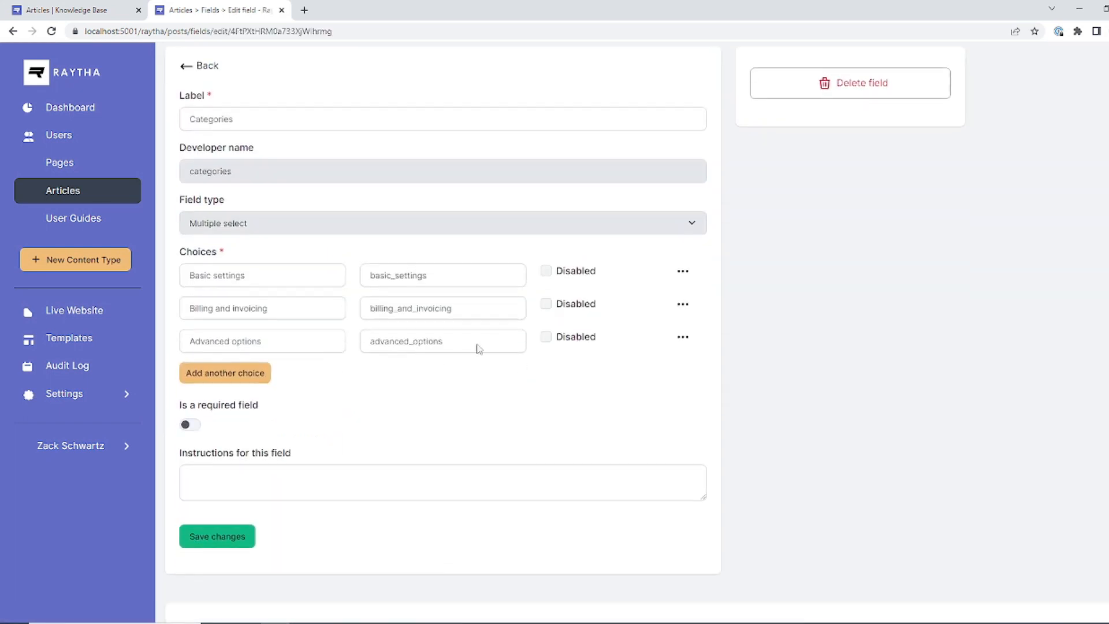
scroll(up, 3)
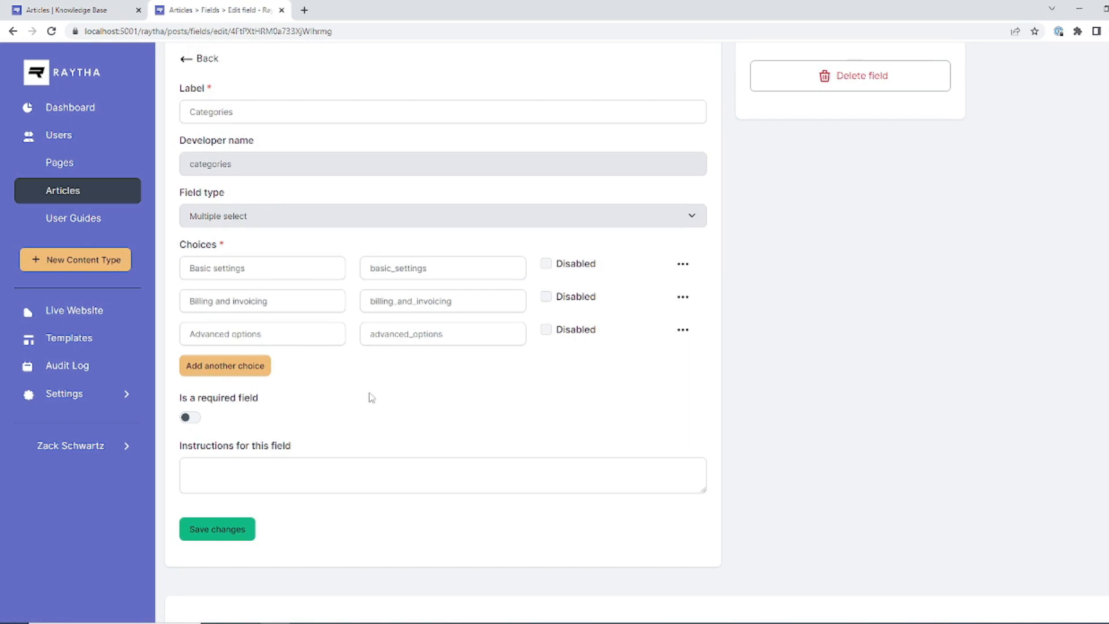
click(198, 59)
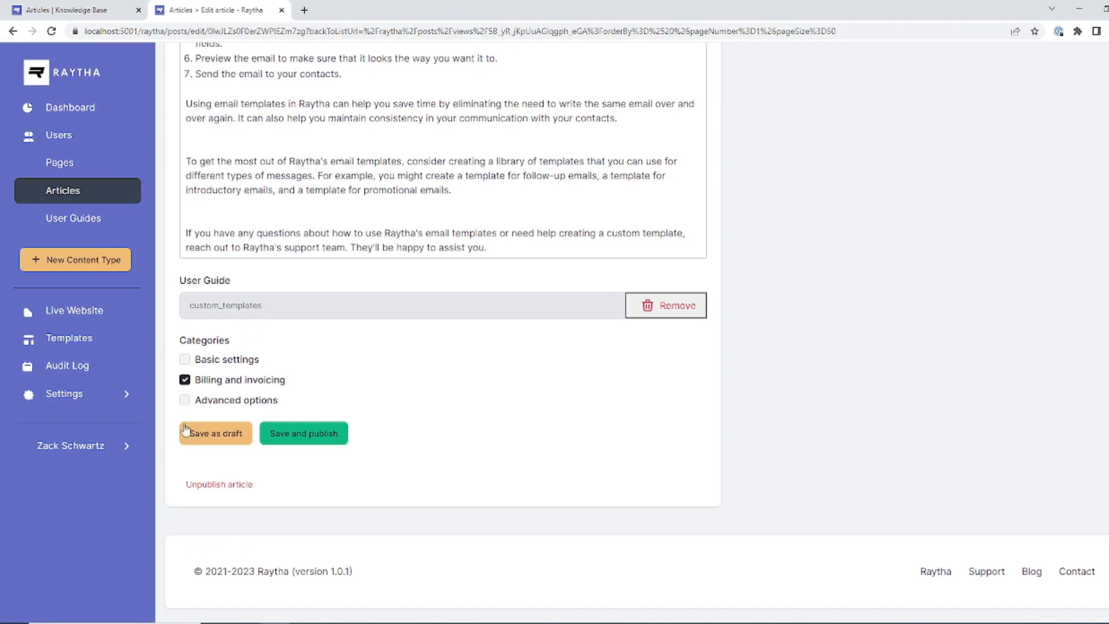
click(302, 433)
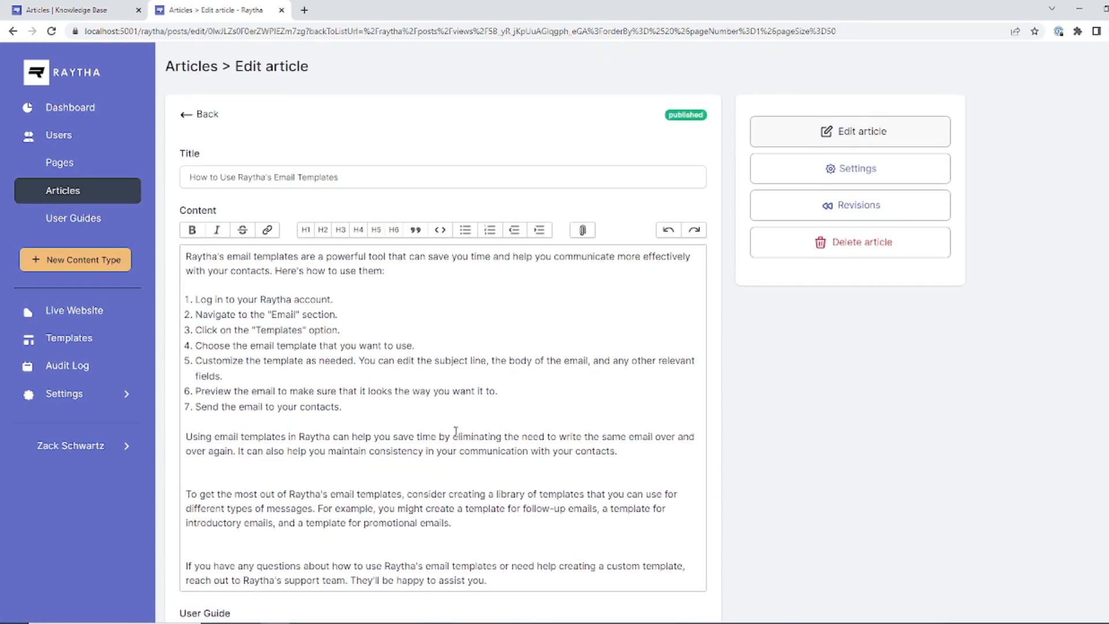
scroll(down, 3)
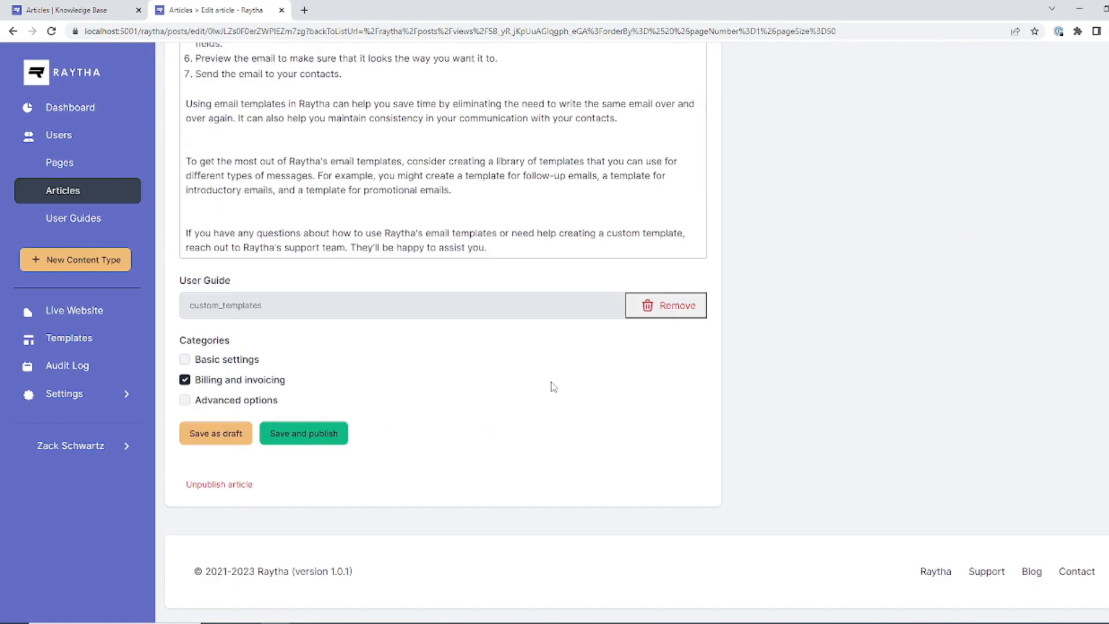
scroll(up, 3)
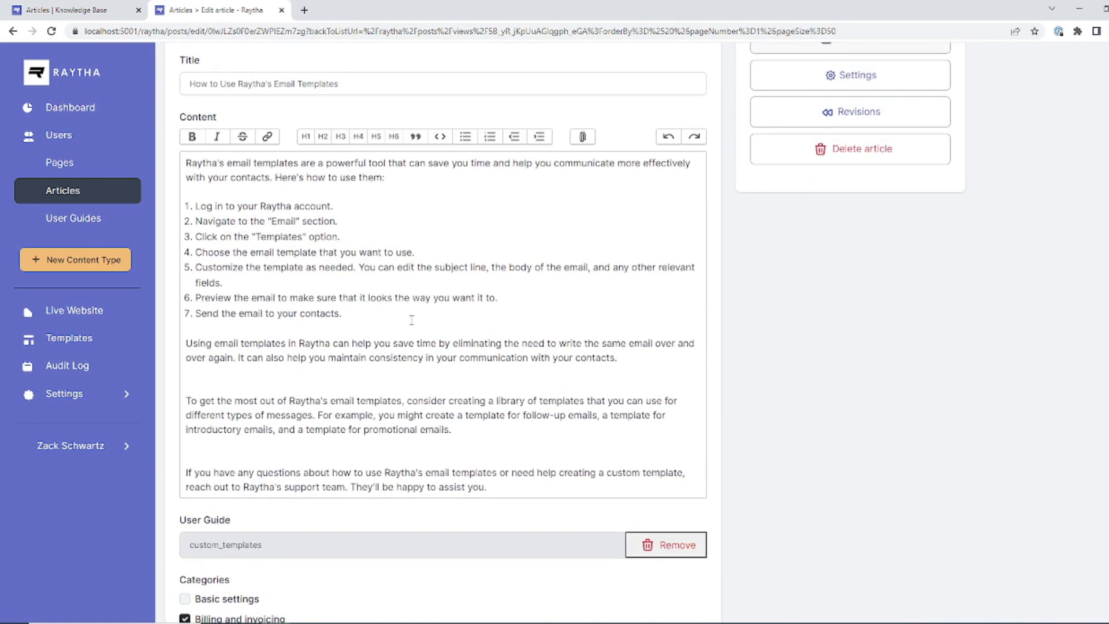